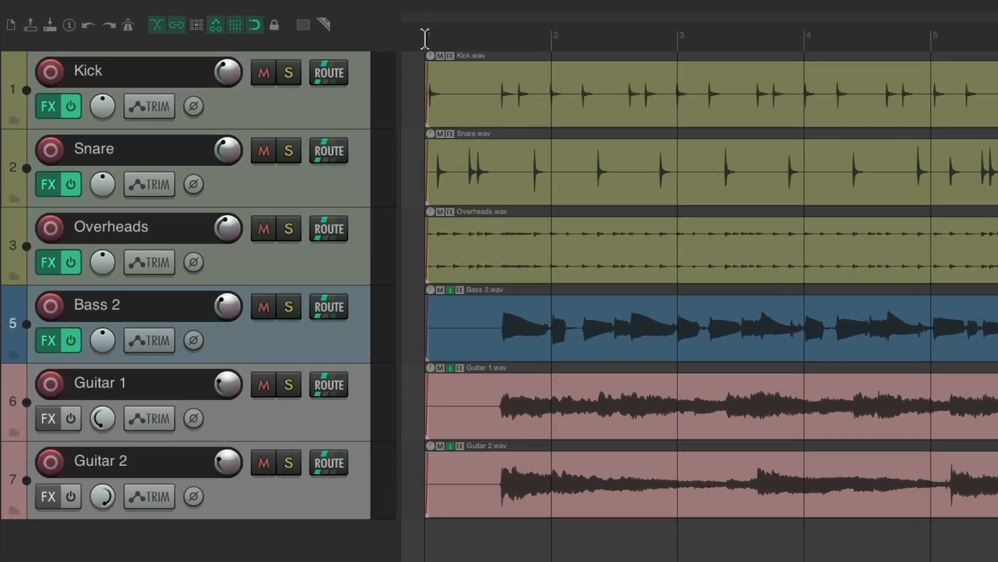
# - Insert empty space across bars 1–3, then select a new time range to remove
pyautogui.moveTo(426, 37); pyautogui.dragTo(675, 37)
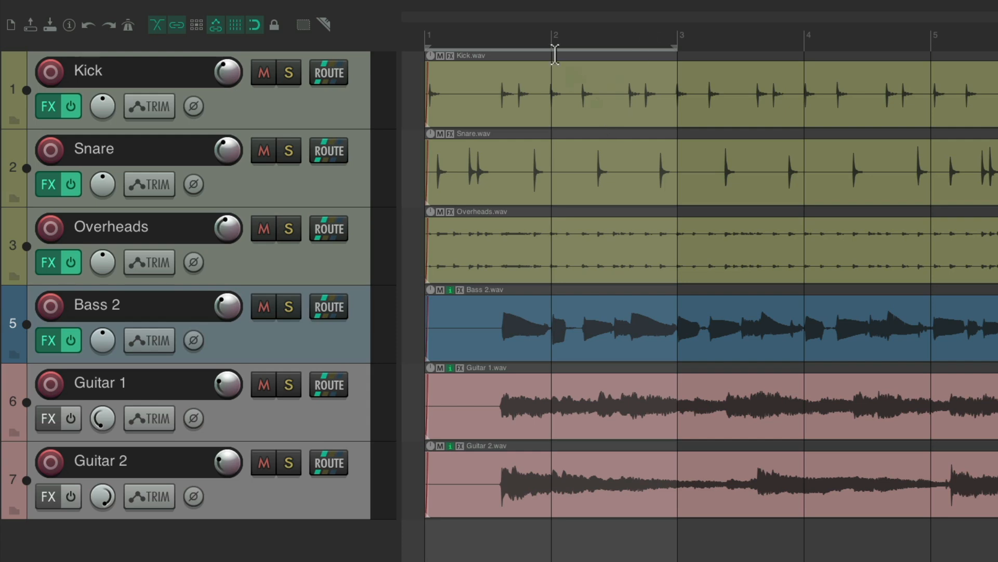
pyautogui.rightClick(553, 51)
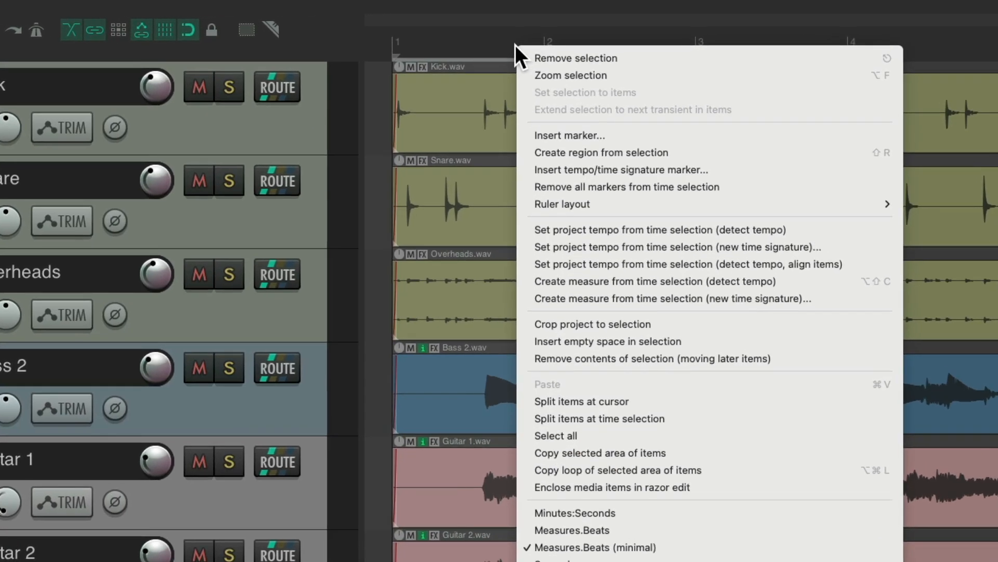
pyautogui.moveTo(605, 287)
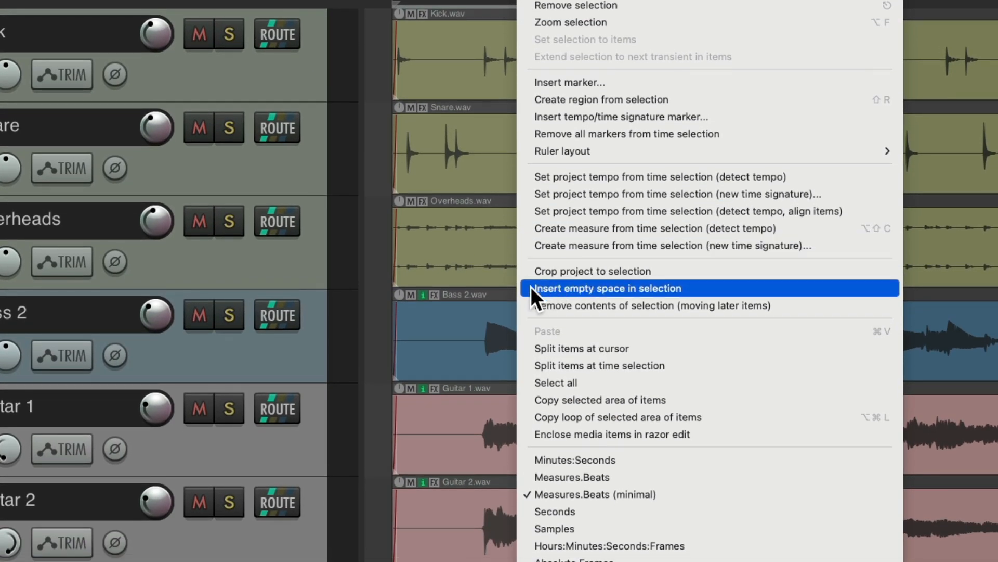
pyautogui.click(606, 288)
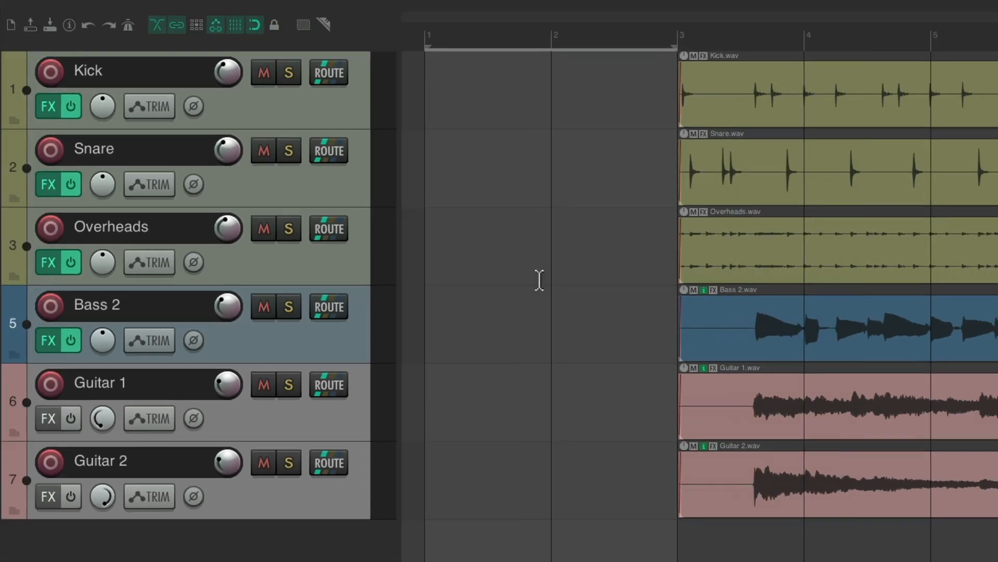
pyautogui.moveTo(732, 164)
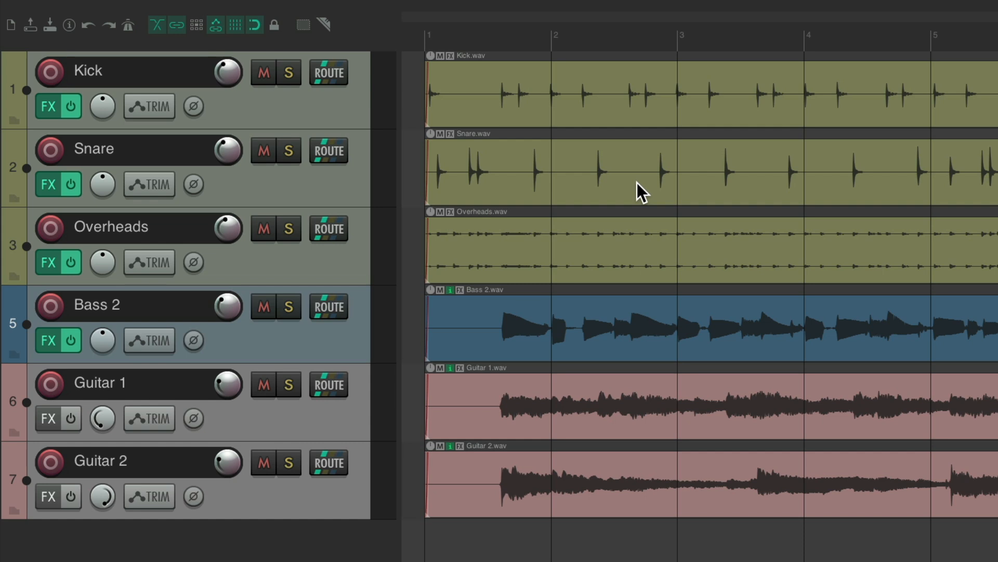
pyautogui.moveTo(675, 148)
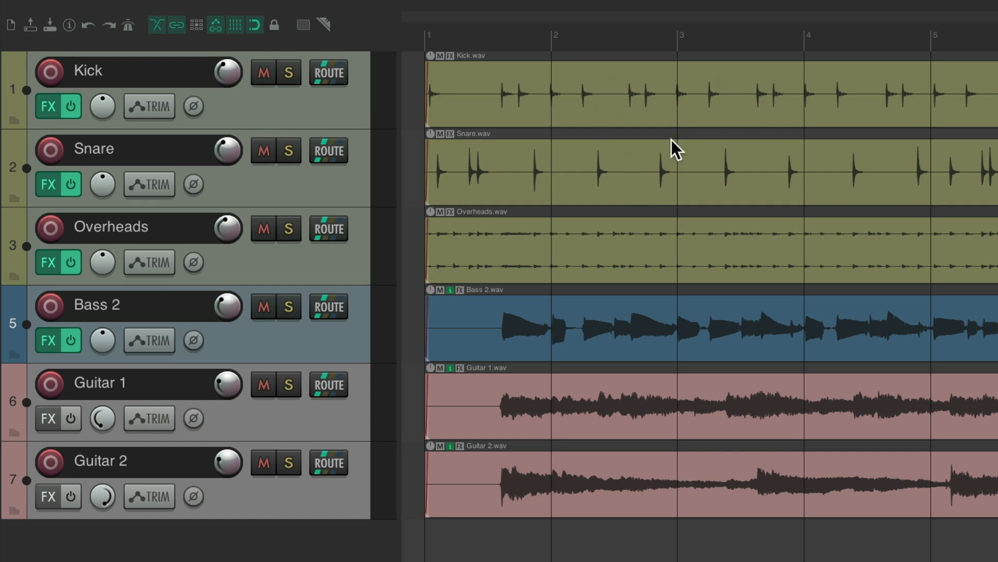
pyautogui.moveTo(553, 40); pyautogui.dragTo(797, 39)
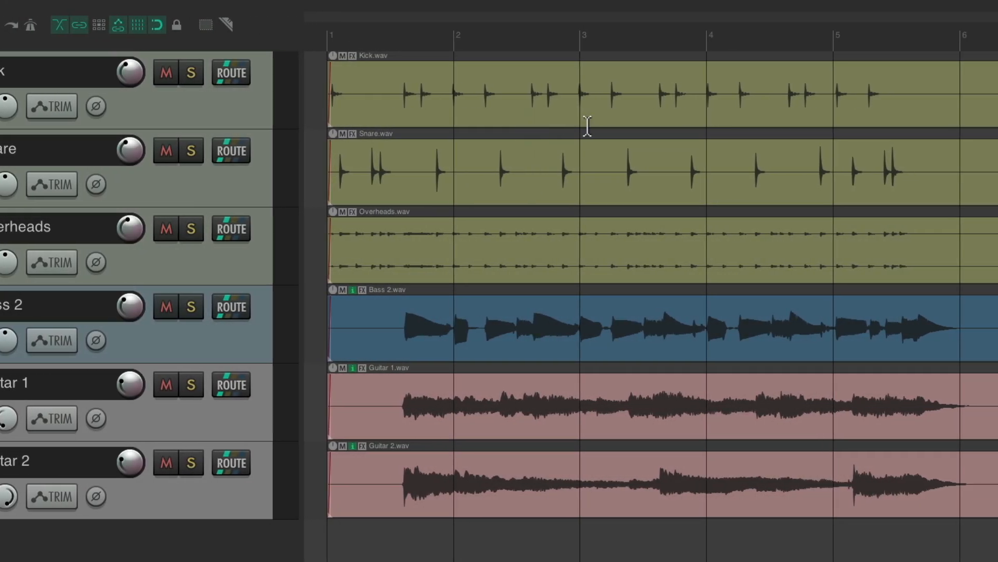
pyautogui.moveTo(480, 312)
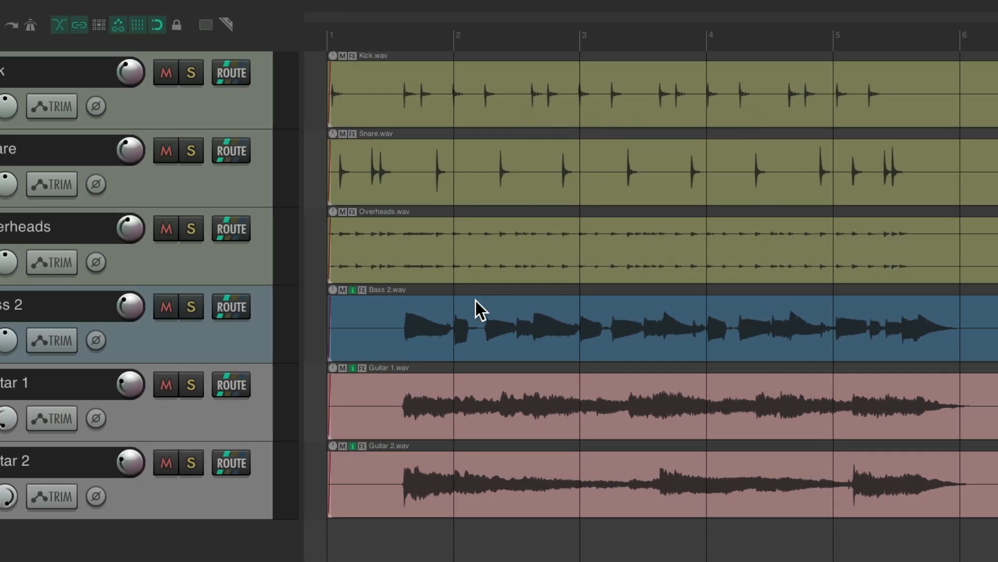
pyautogui.moveTo(457, 40); pyautogui.dragTo(641, 39)
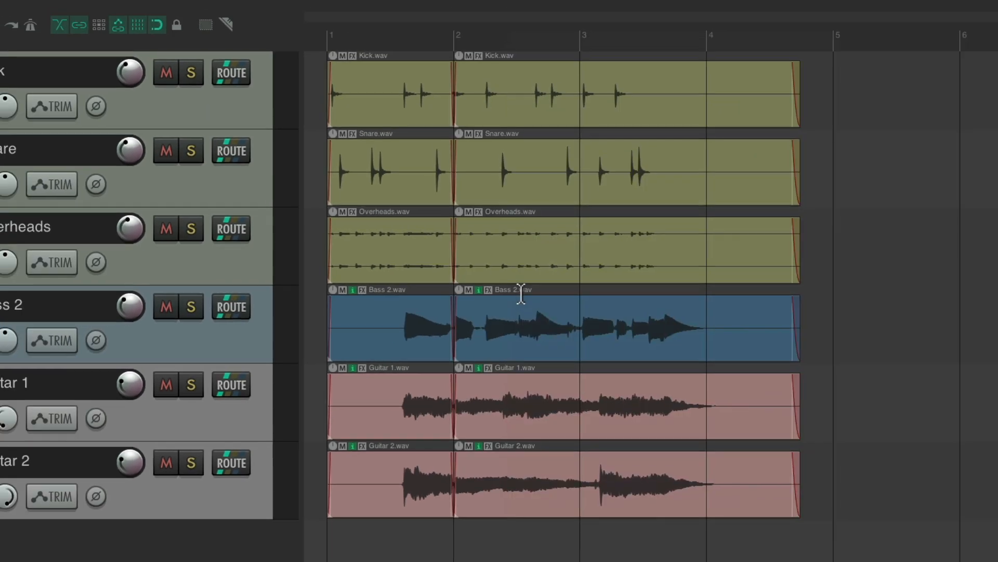
pyautogui.moveTo(494, 158)
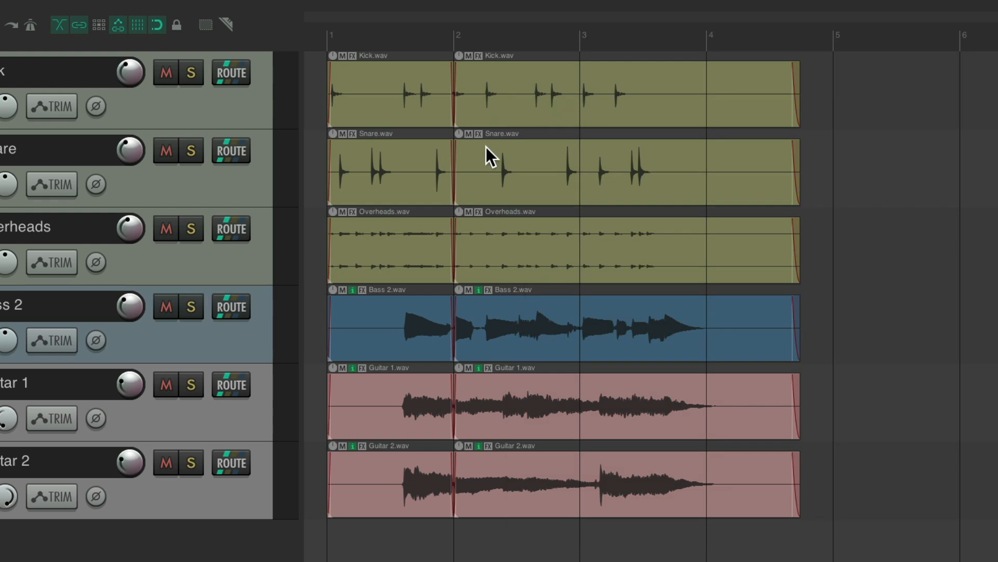
pyautogui.moveTo(478, 105)
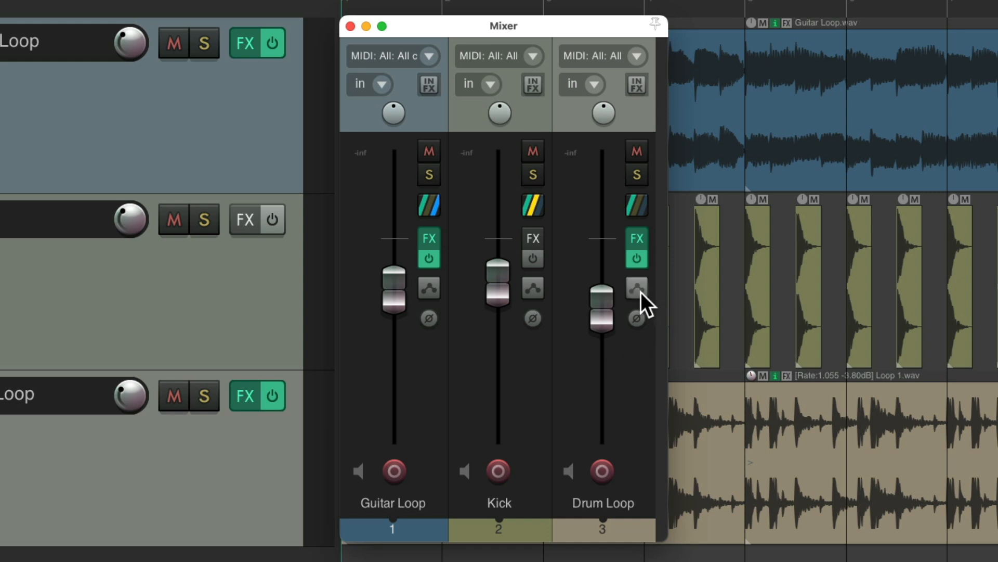
# - Switch the Drum Loop track's automation mode from trim/read to Touch in the Mixer
pyautogui.click(636, 287)
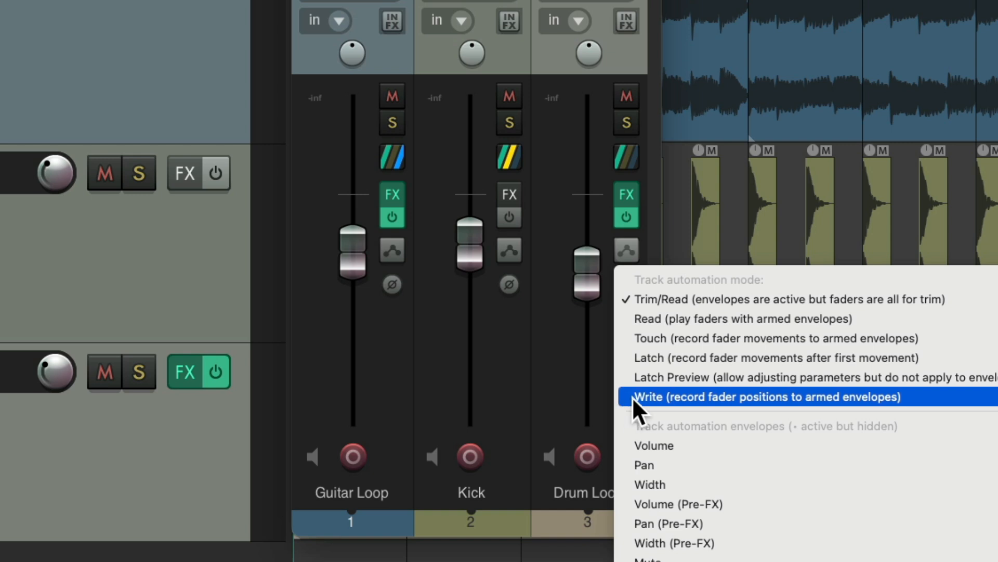
pyautogui.moveTo(636, 347)
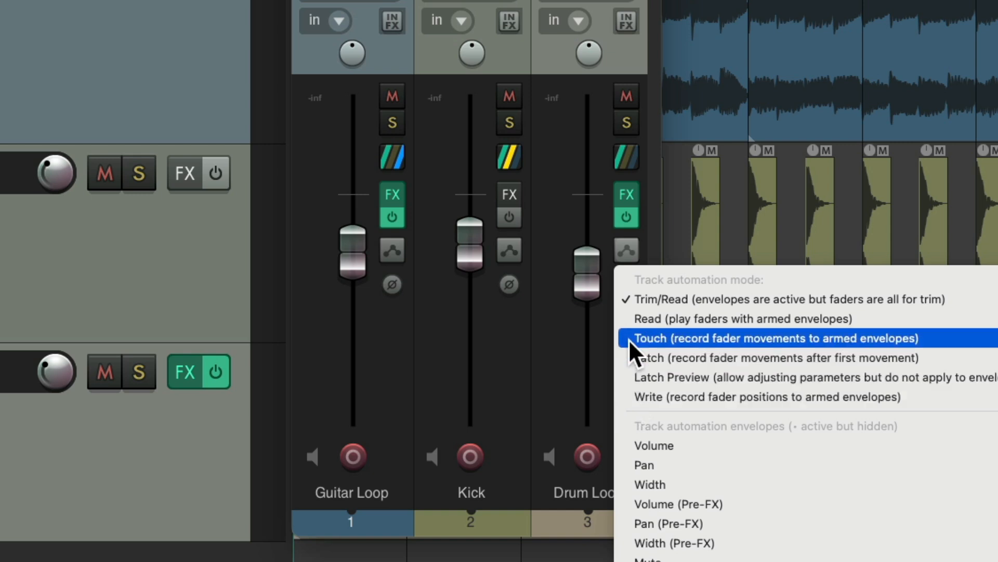
pyautogui.moveTo(641, 312)
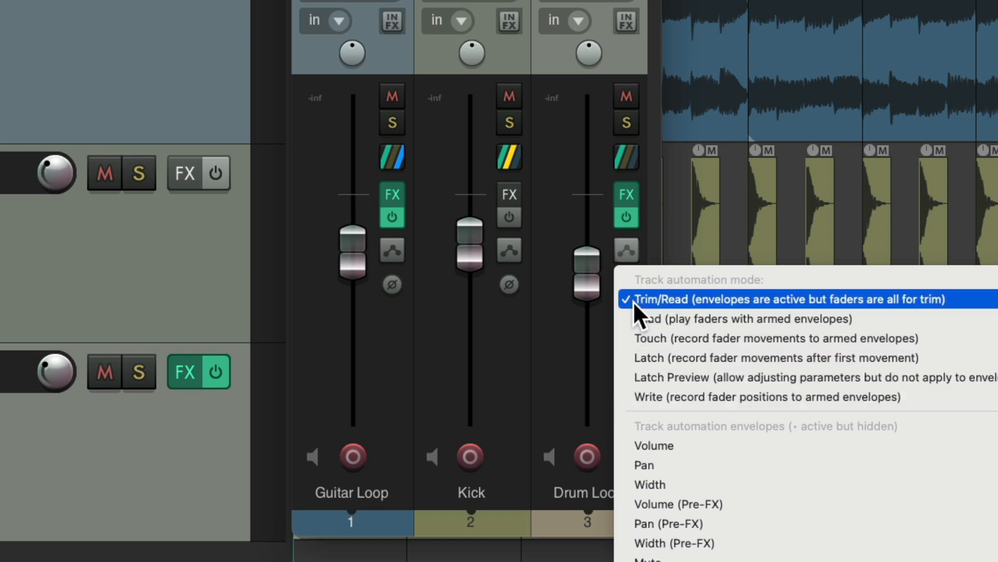
pyautogui.click(764, 299)
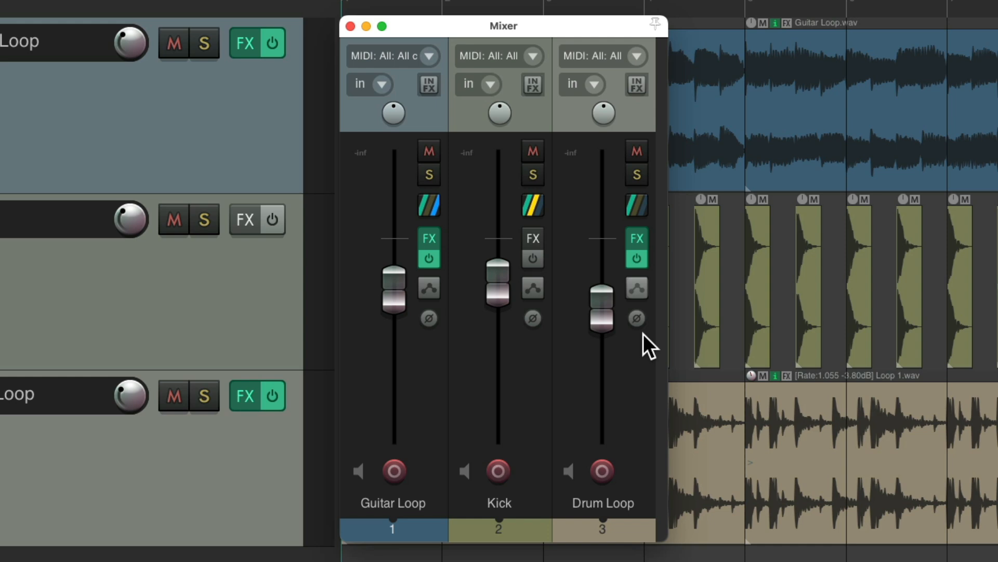
pyautogui.click(635, 318)
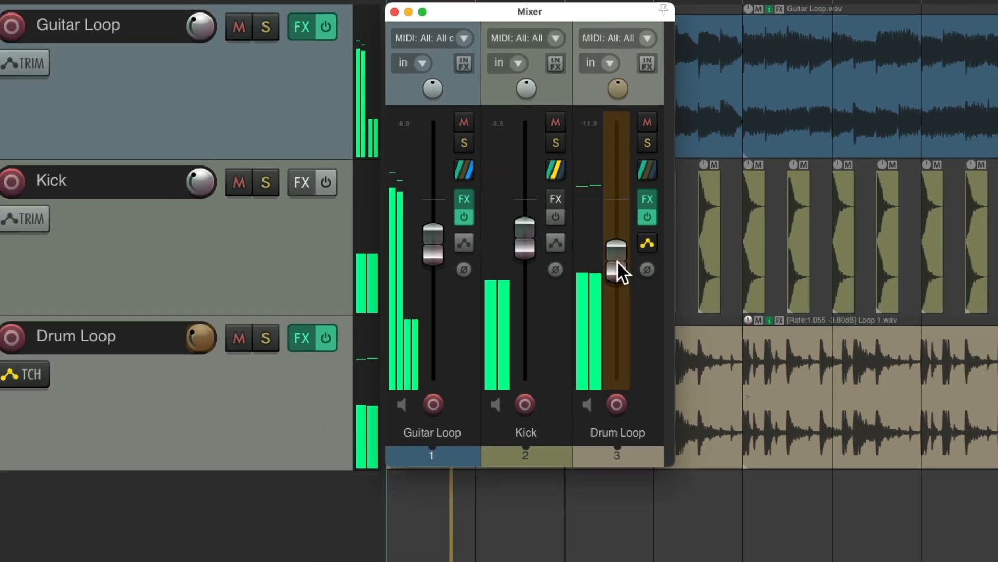
# - Record Drum Loop fader moves: a small dip, a fade to silence, and another dip
pyautogui.moveTo(616, 249); pyautogui.dragTo(616, 261)
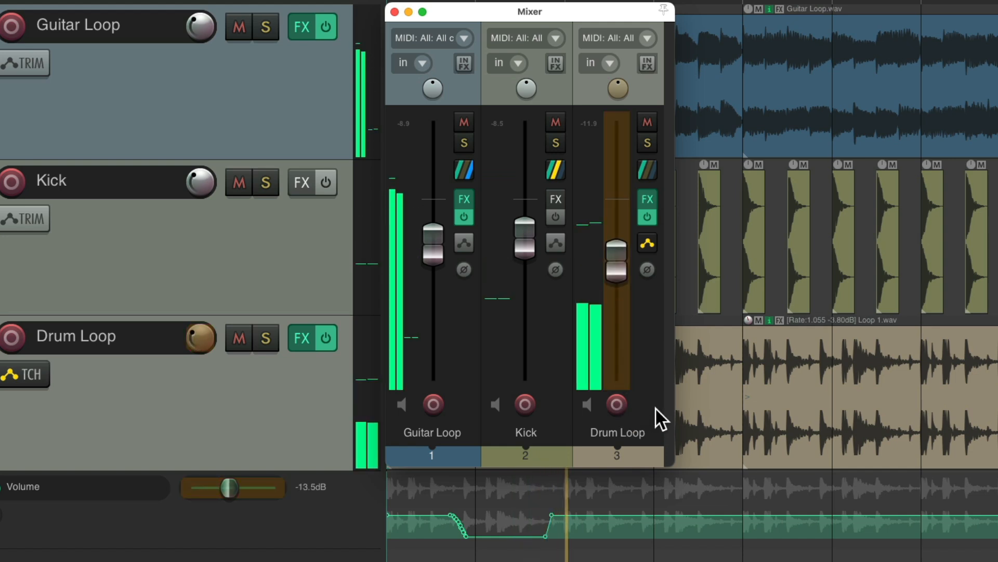
pyautogui.moveTo(615, 251); pyautogui.dragTo(615, 369)
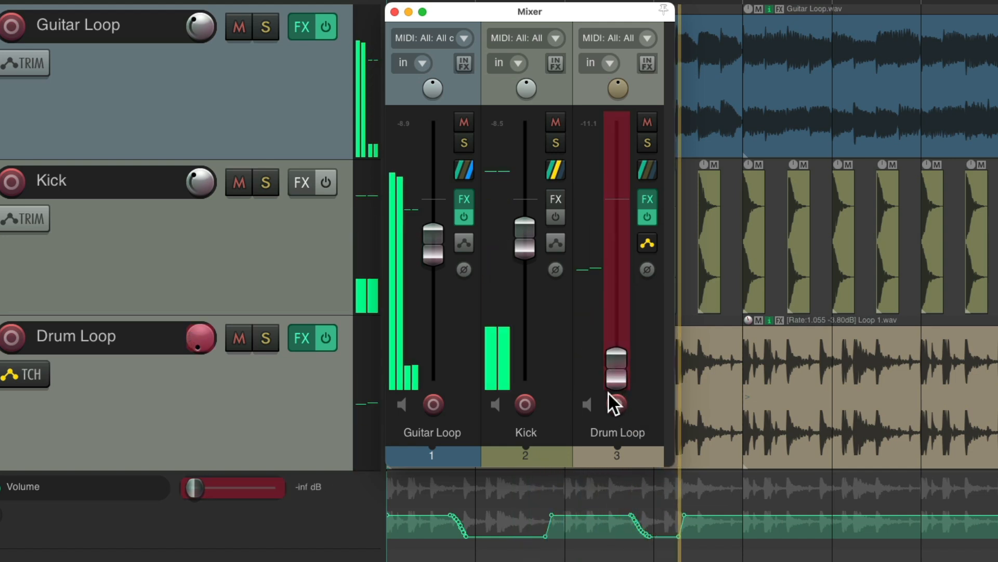
pyautogui.moveTo(615, 373); pyautogui.dragTo(615, 252)
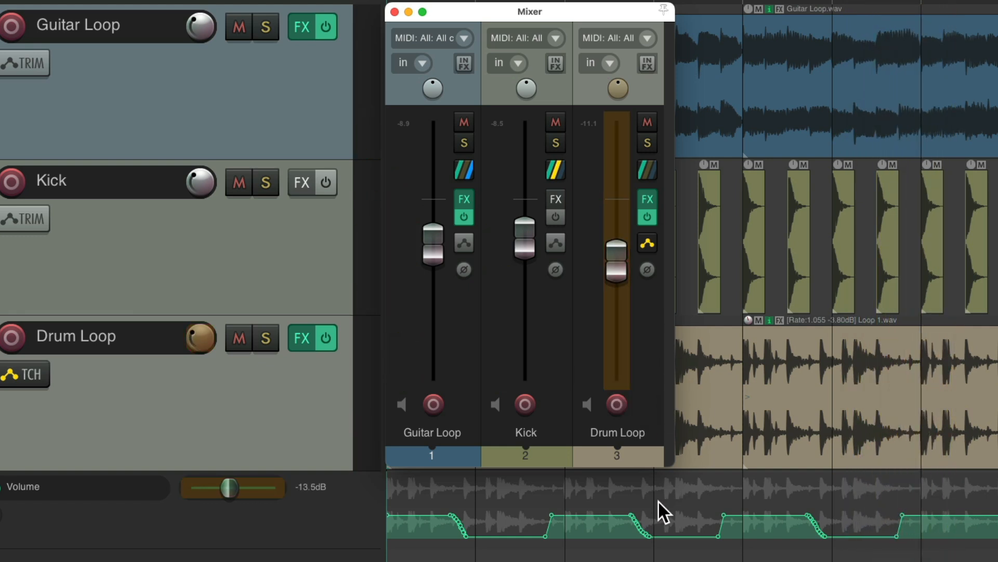
pyautogui.moveTo(764, 541)
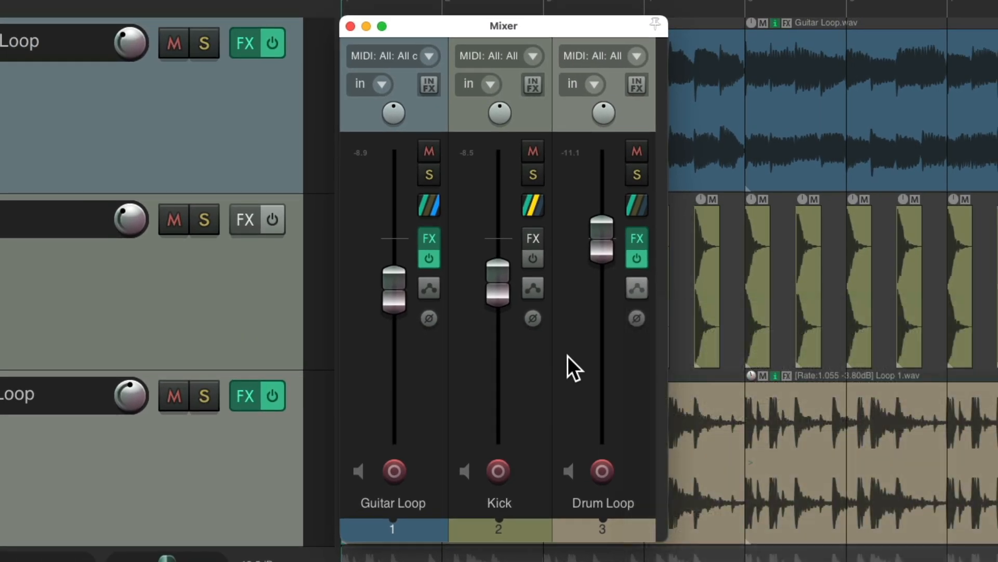
# - Filter the action list by 'automation mode' and run 'Toggle track between touch and trim/read modes'
pyautogui.click(394, 9)
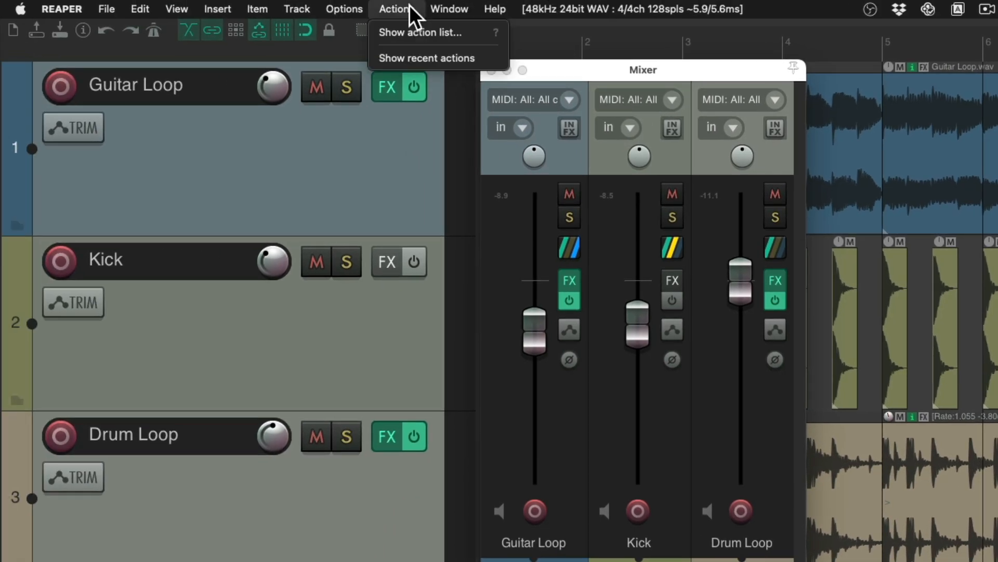
pyautogui.moveTo(387, 43)
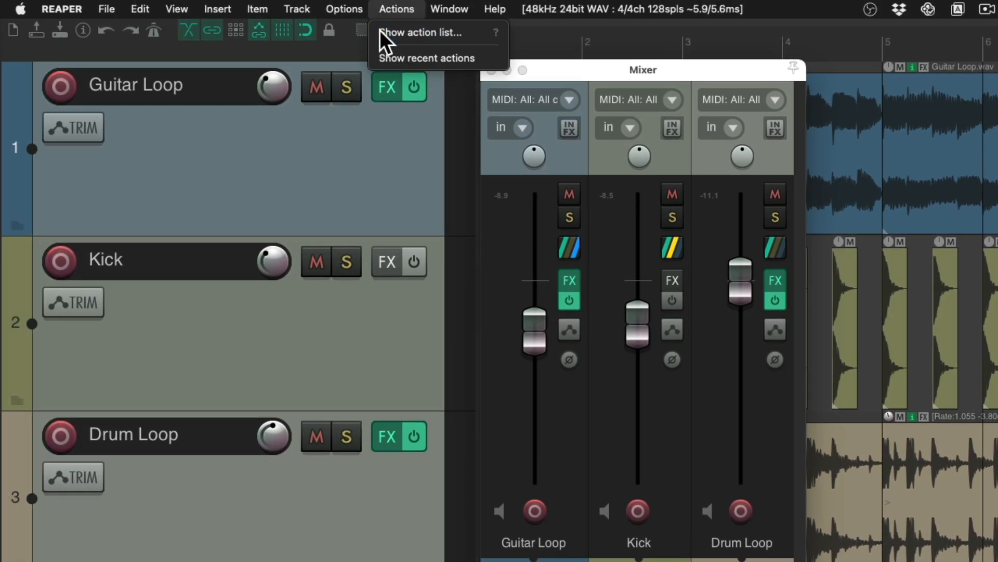
pyautogui.click(421, 33)
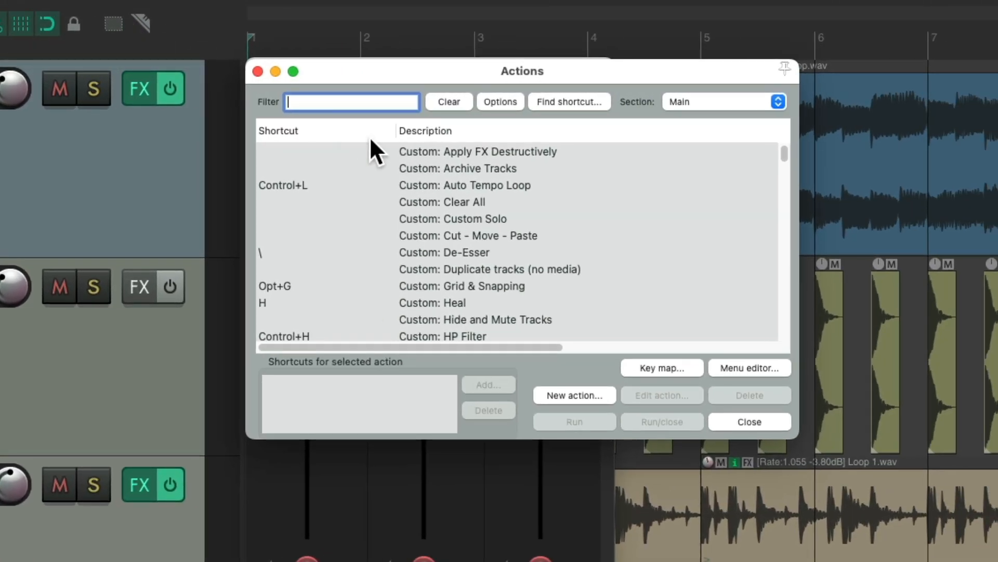
pyautogui.write('automation mode')
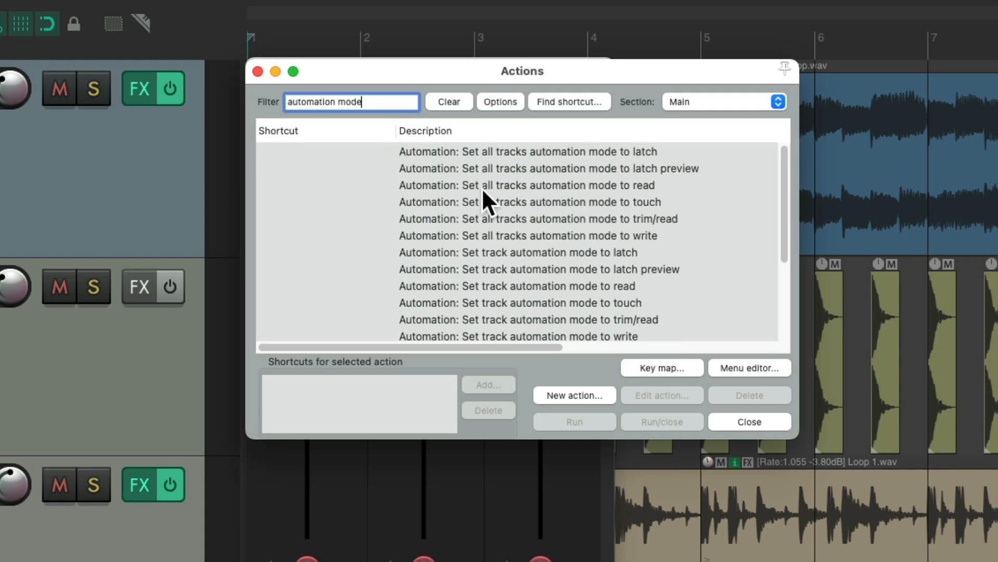
pyautogui.scroll(-3)
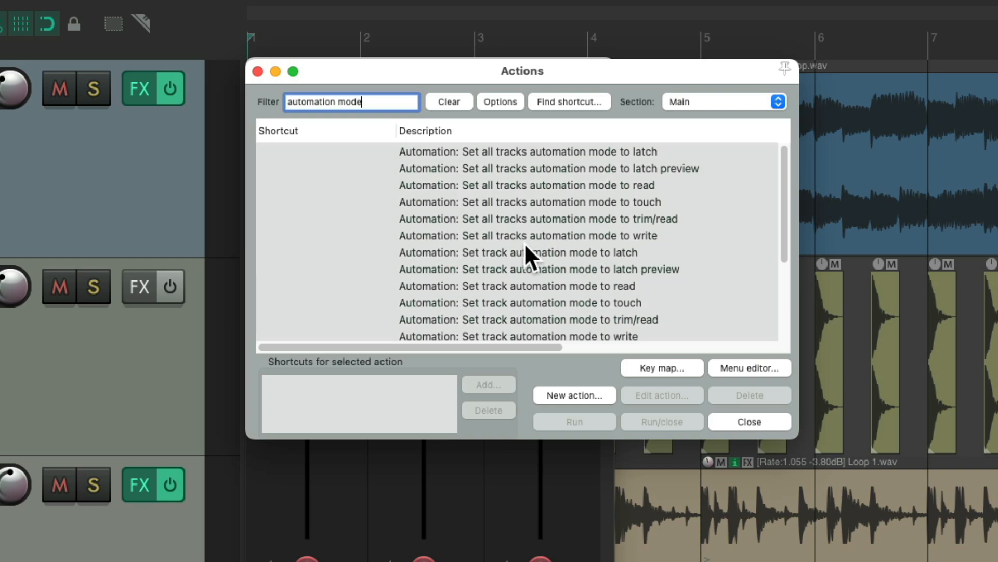
pyautogui.scroll(-3)
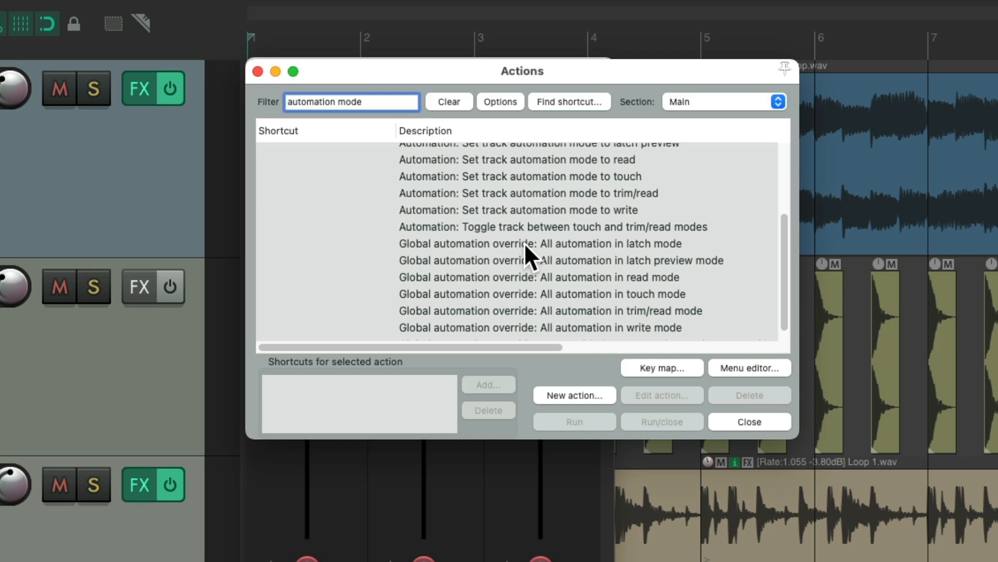
pyautogui.click(551, 227)
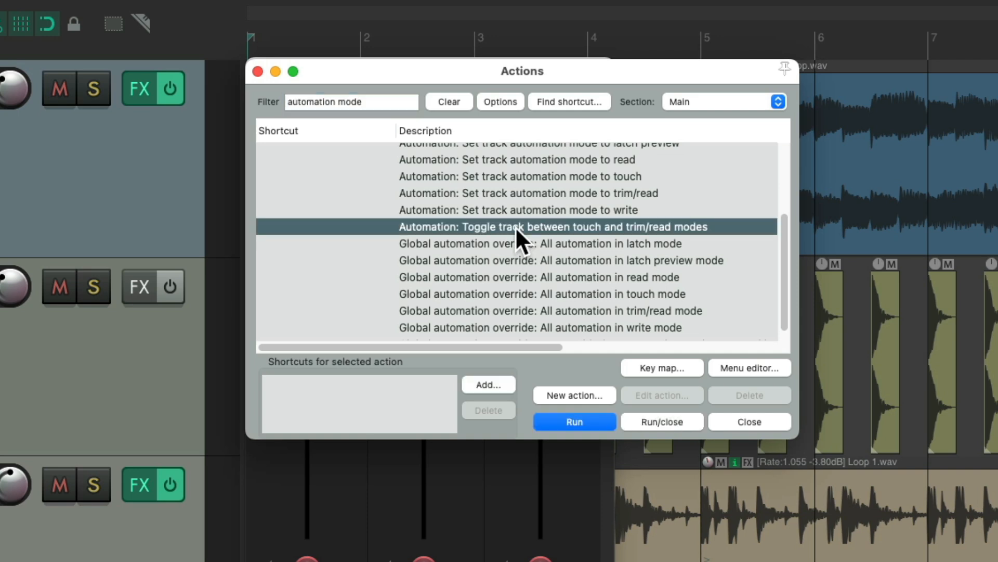
pyautogui.moveTo(586, 252)
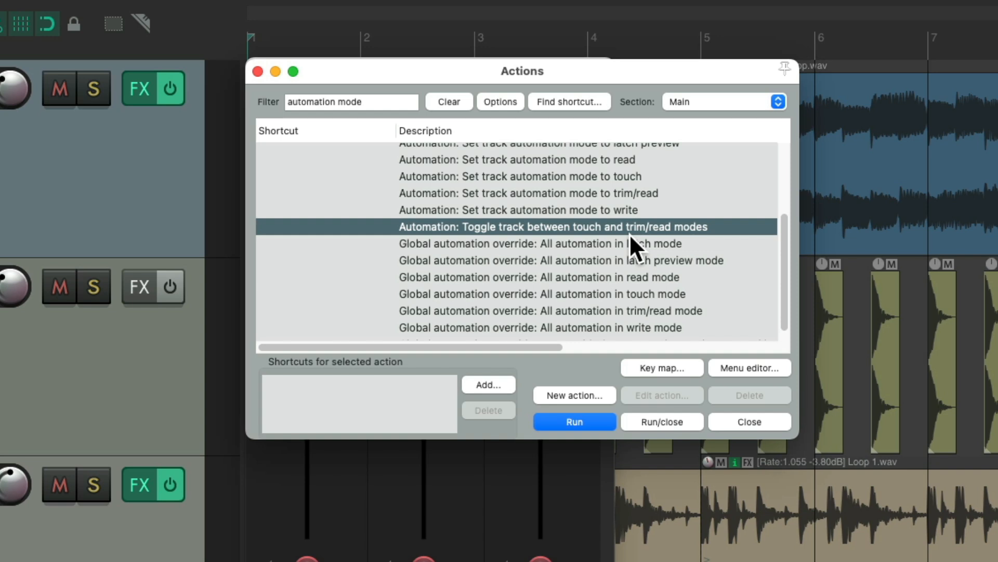
pyautogui.moveTo(514, 369)
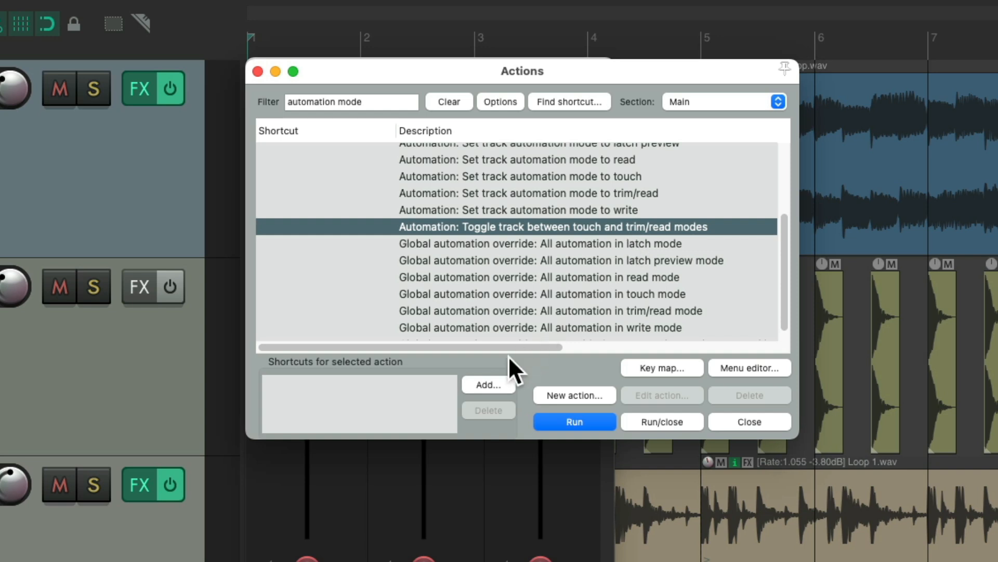
pyautogui.click(488, 384)
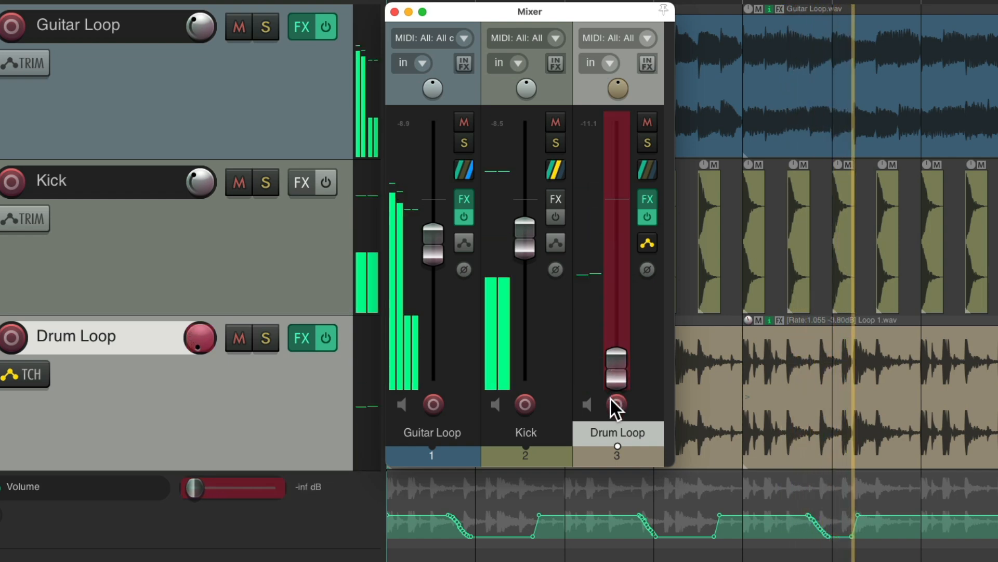
# - Raise the Drum Loop fader, set it to Touch, then pull it down while writing automation
pyautogui.moveTo(616, 369); pyautogui.dragTo(616, 261)
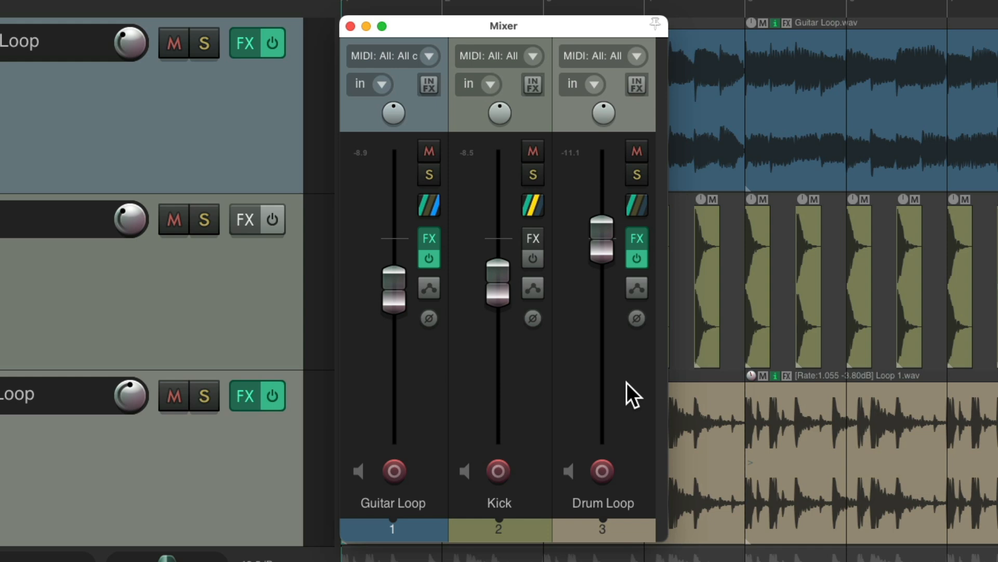
pyautogui.click(636, 287)
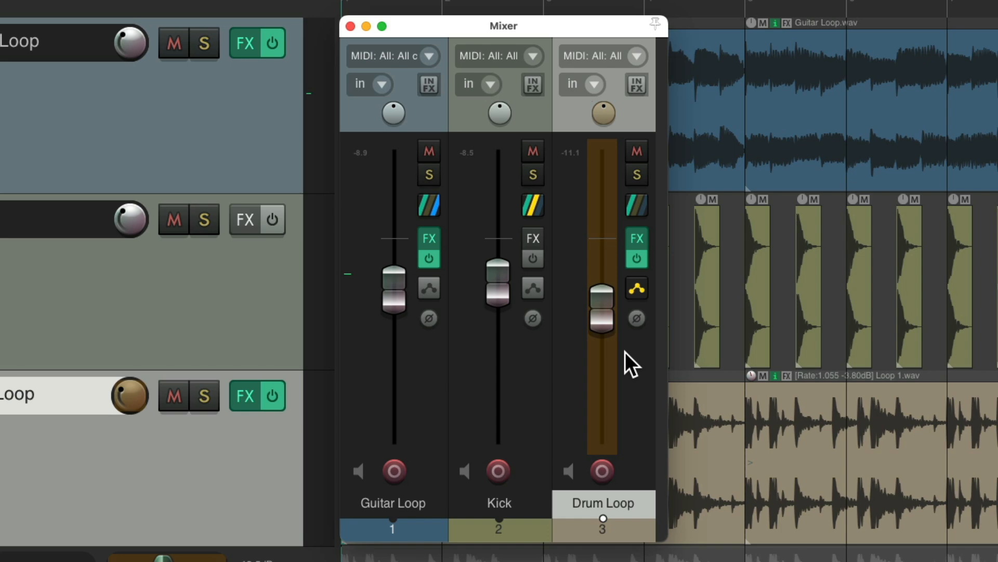
pyautogui.moveTo(600, 309); pyautogui.dragTo(600, 230)
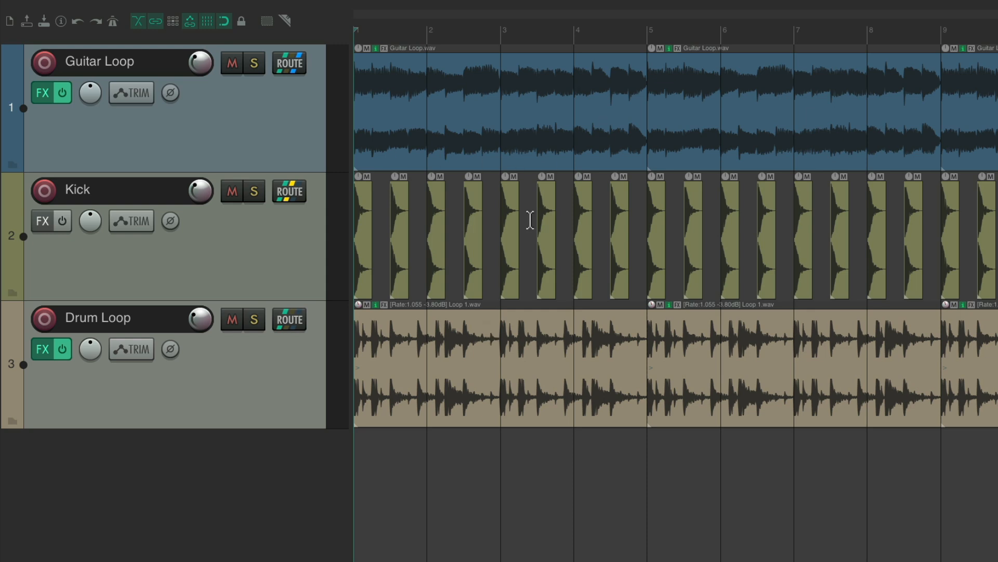
pyautogui.moveTo(513, 233)
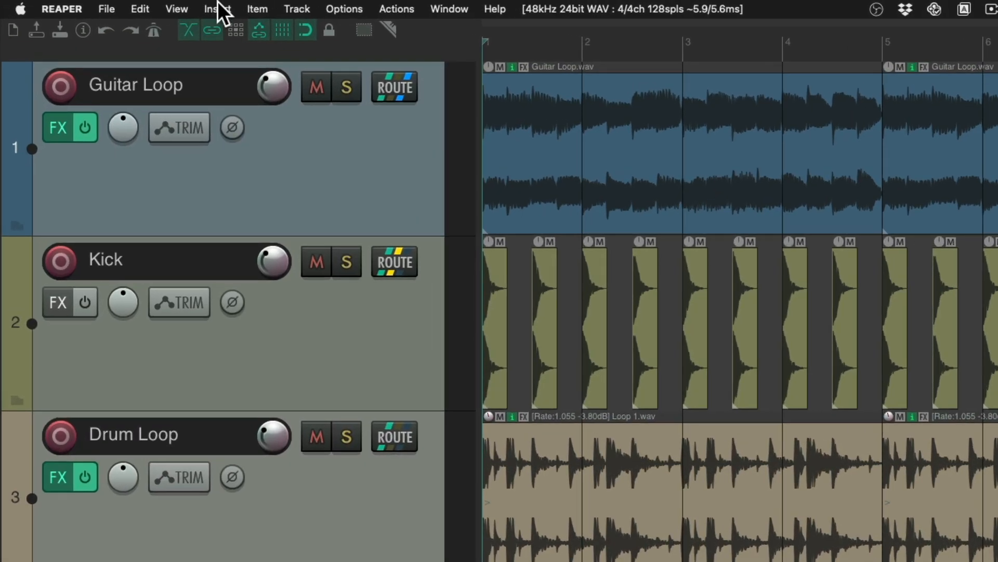
pyautogui.click(177, 9)
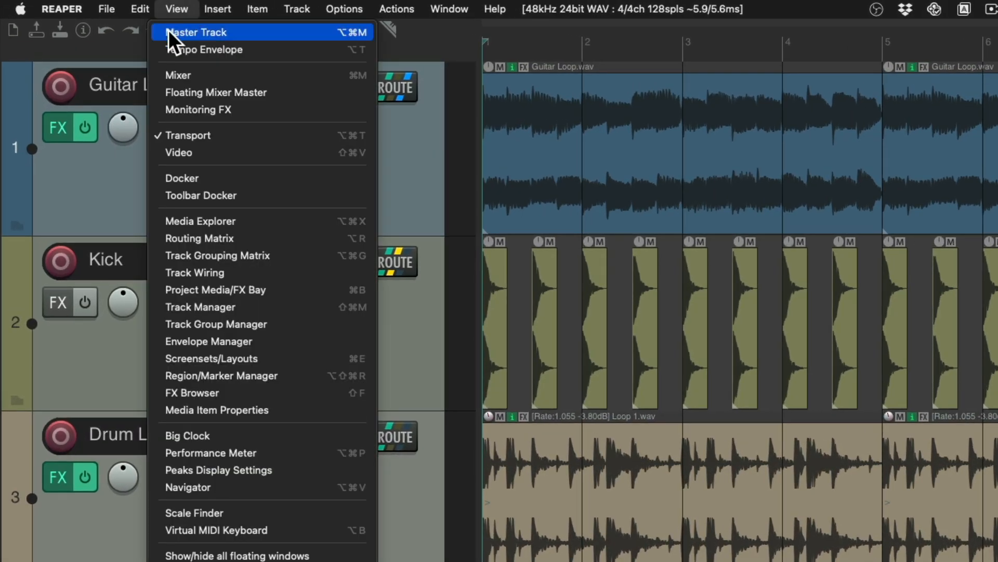
pyautogui.click(197, 32)
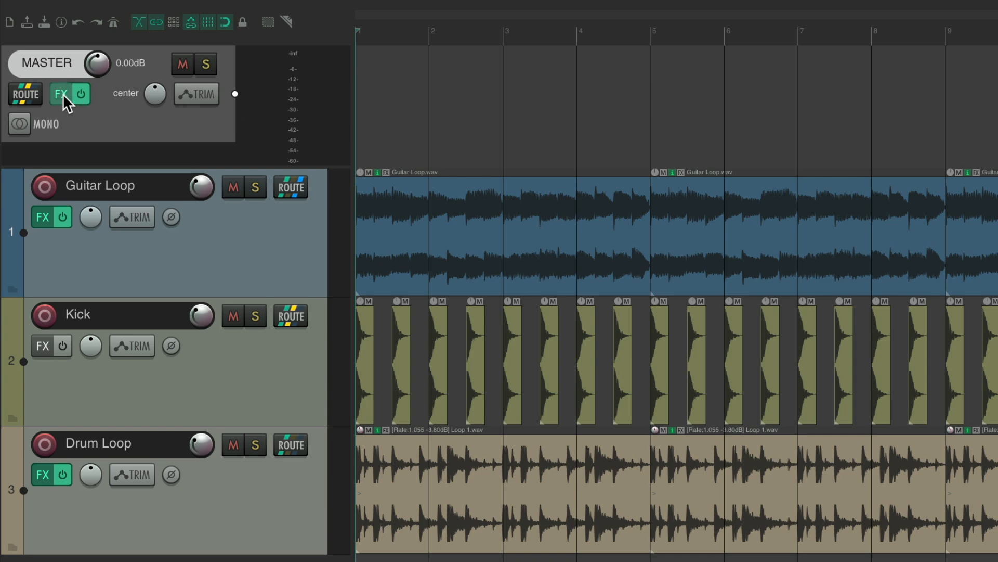
pyautogui.click(62, 94)
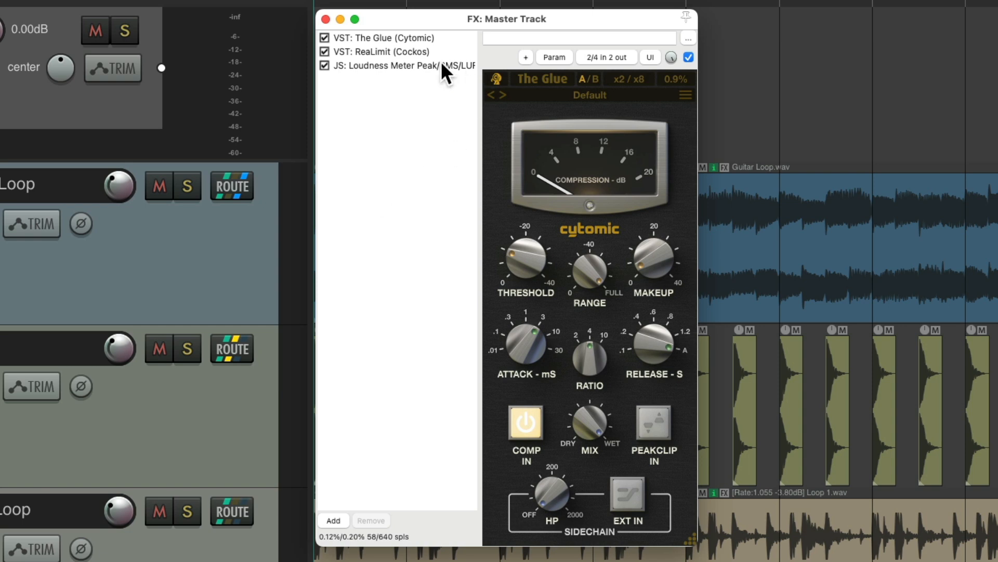
pyautogui.click(383, 37)
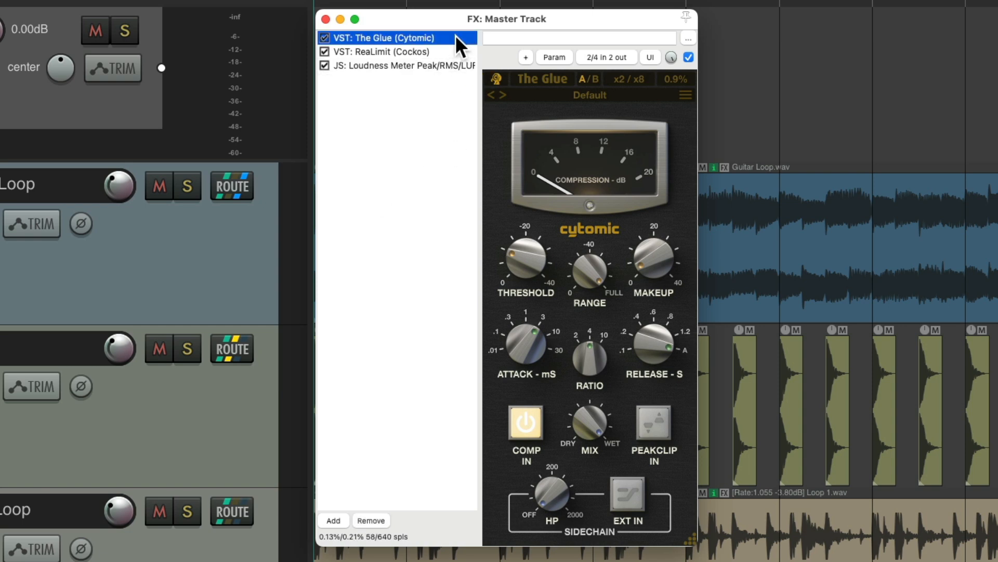
pyautogui.click(404, 65)
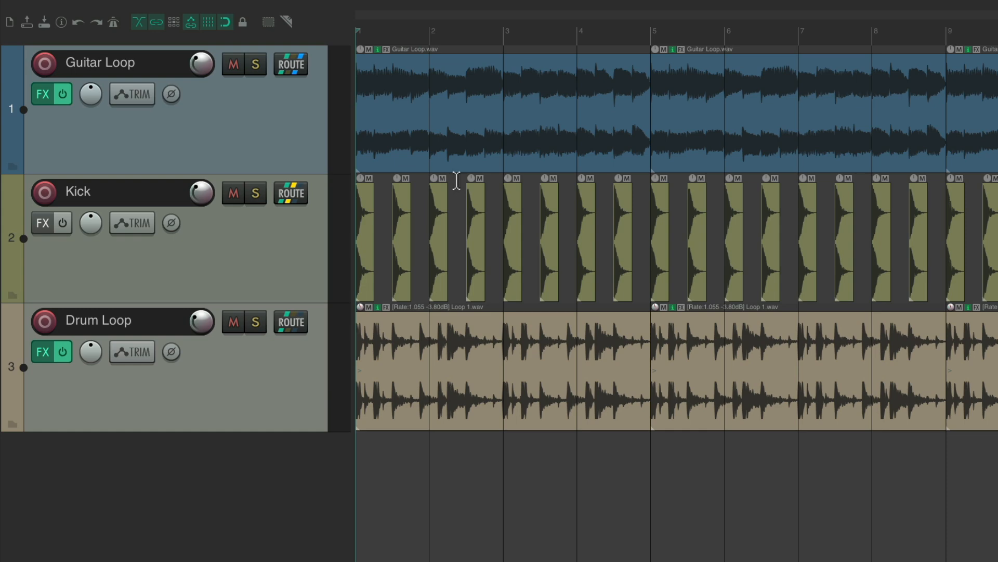
pyautogui.click(395, 8)
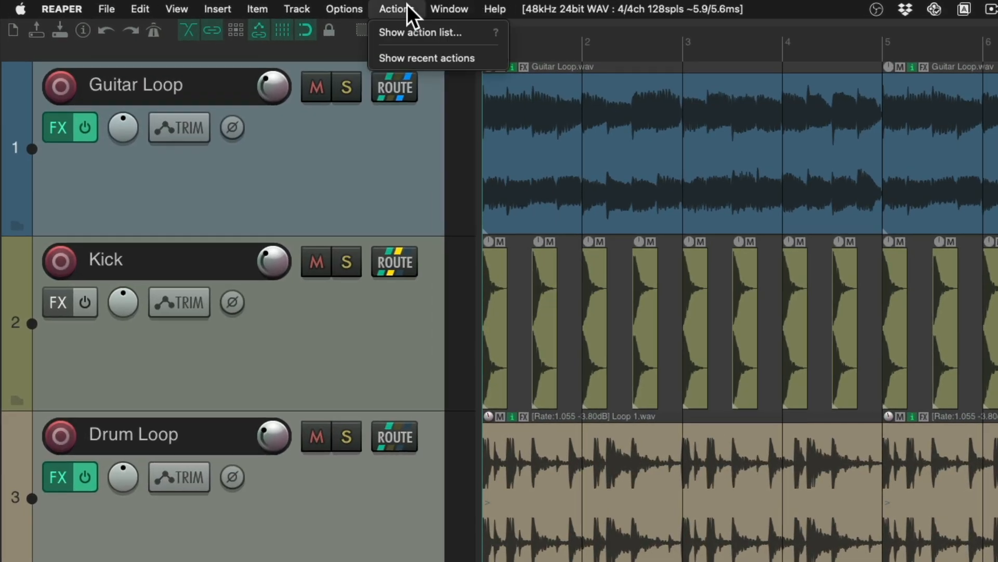
# - Filter actions by 'master' and assign Ctrl+M to 'View FX chain for master track'
pyautogui.click(420, 32)
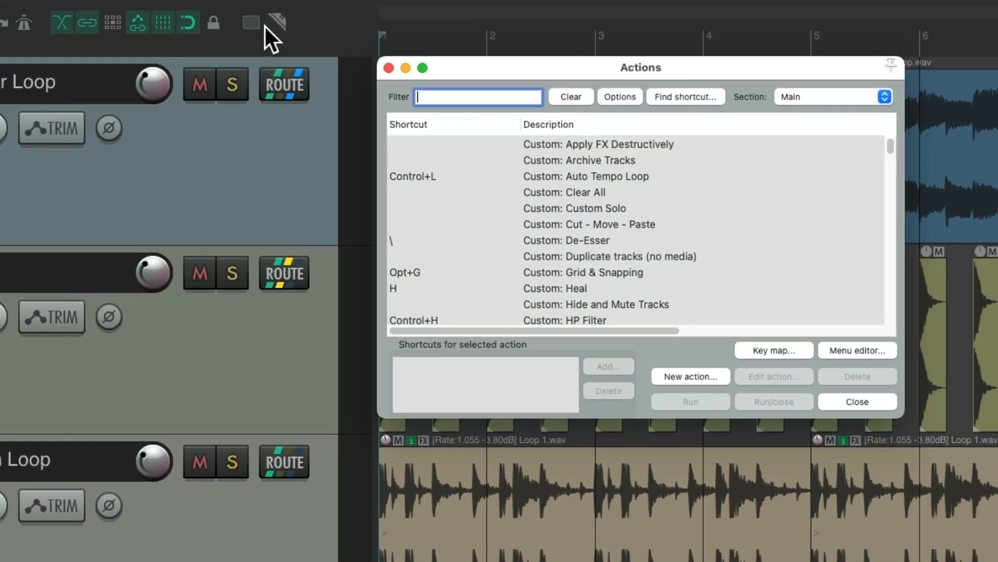
pyautogui.write('master fx')
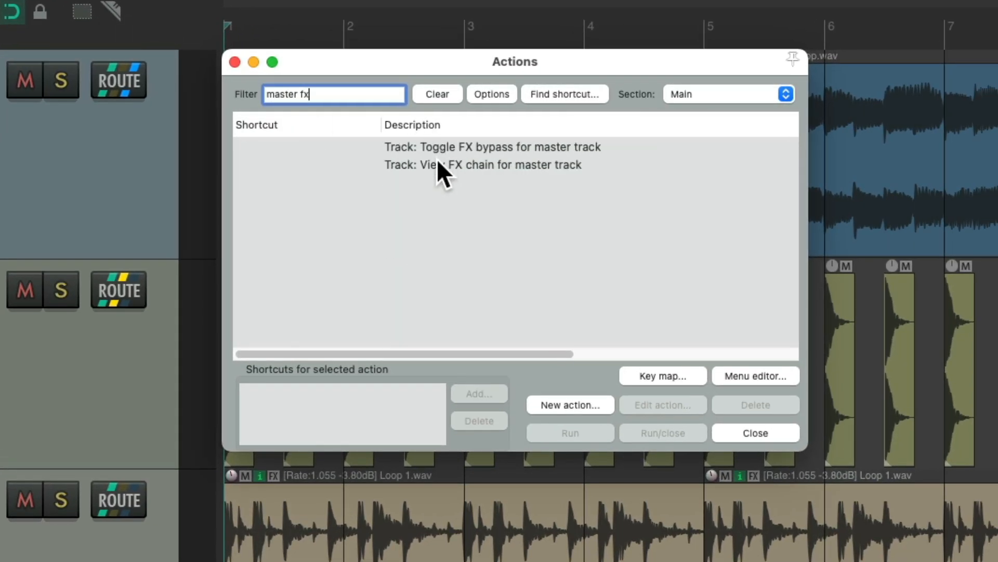
pyautogui.moveTo(474, 156)
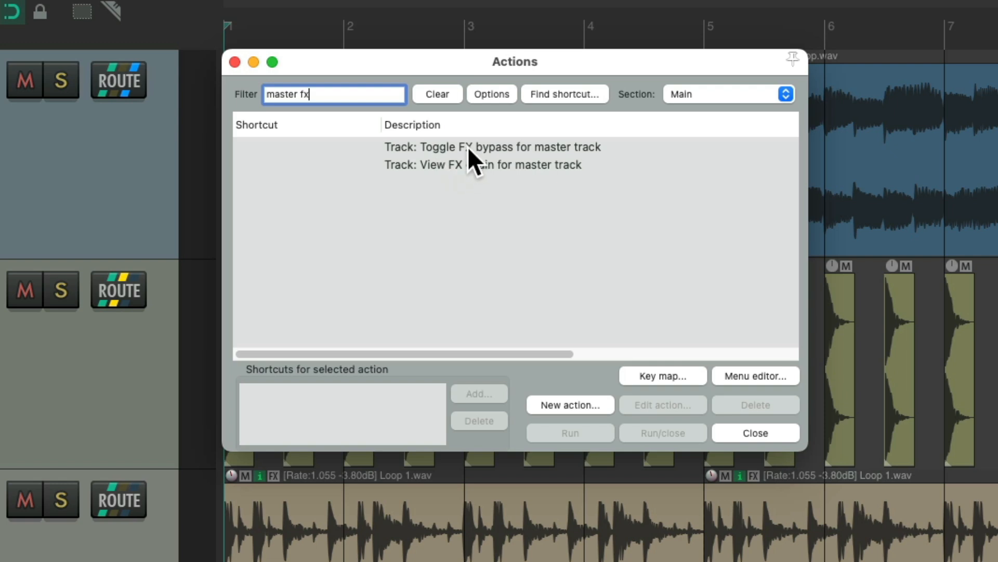
pyautogui.click(493, 147)
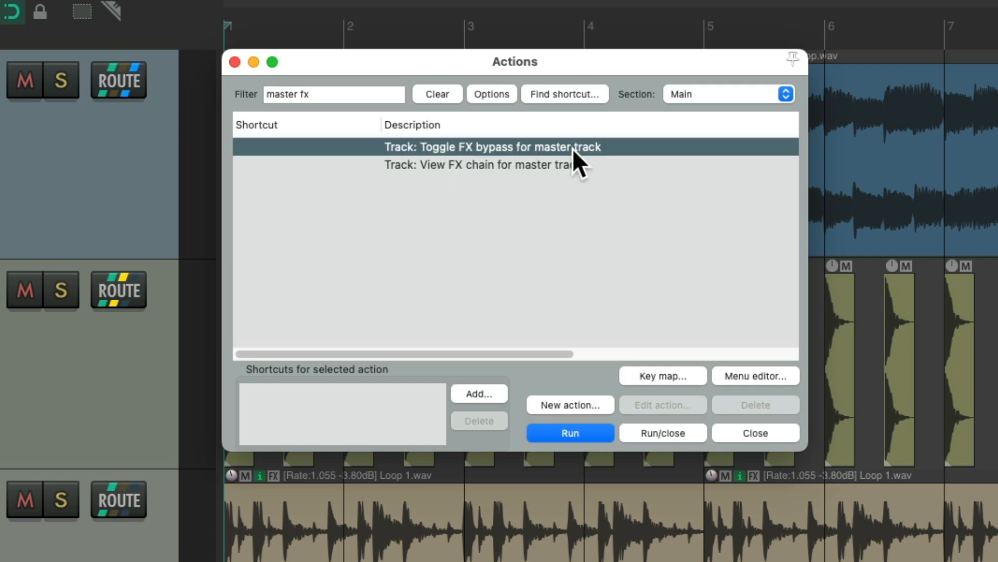
pyautogui.click(484, 164)
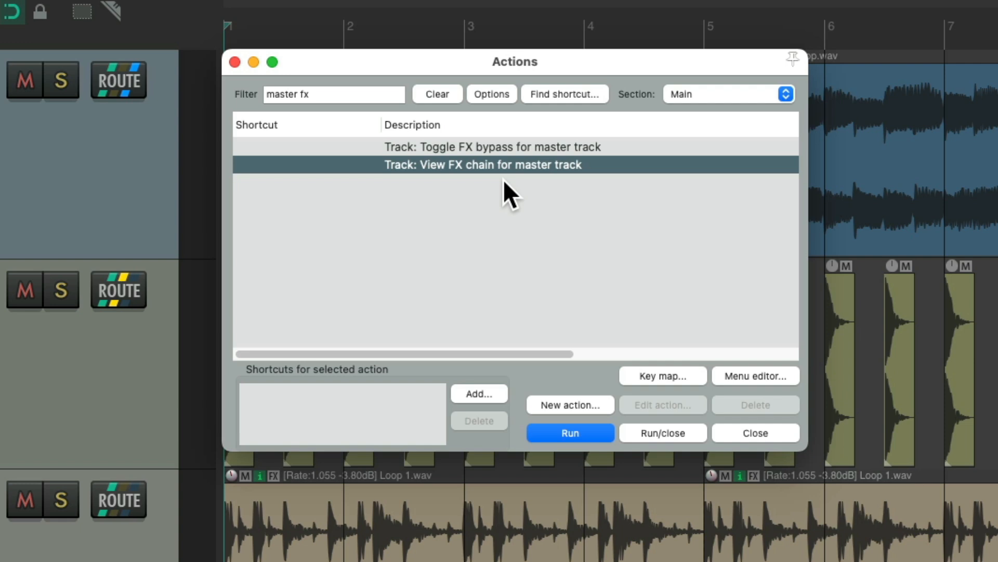
pyautogui.moveTo(330, 194)
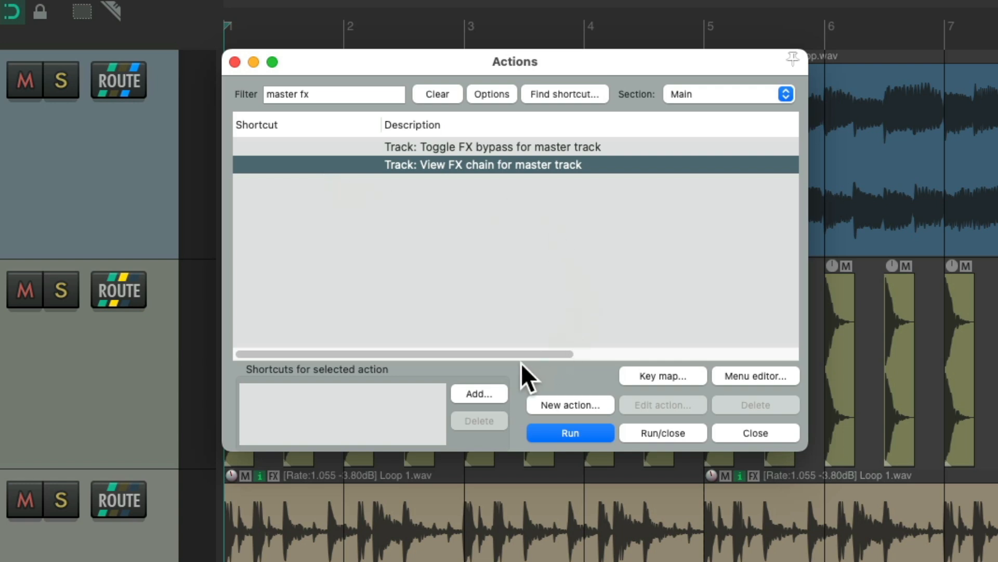
pyautogui.click(478, 393)
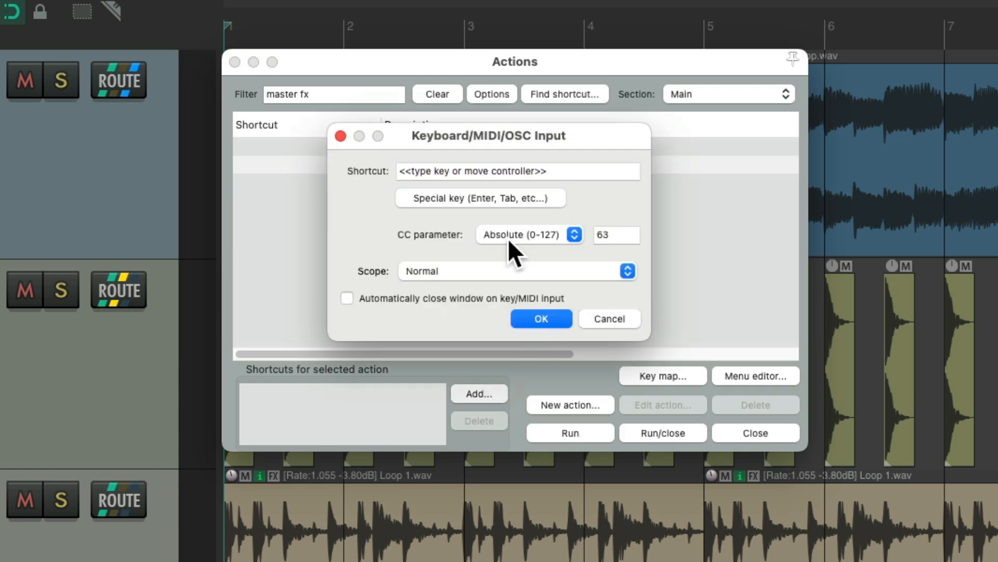
pyautogui.press('ctrl+m')
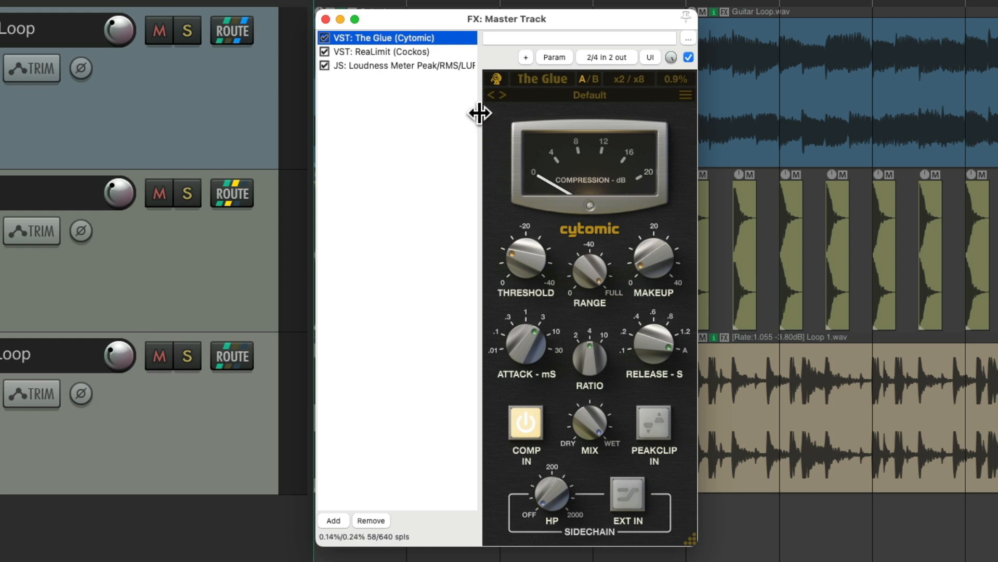
# - Show the loudness meter in the master FX chain, then close the chain window
pyautogui.click(399, 65)
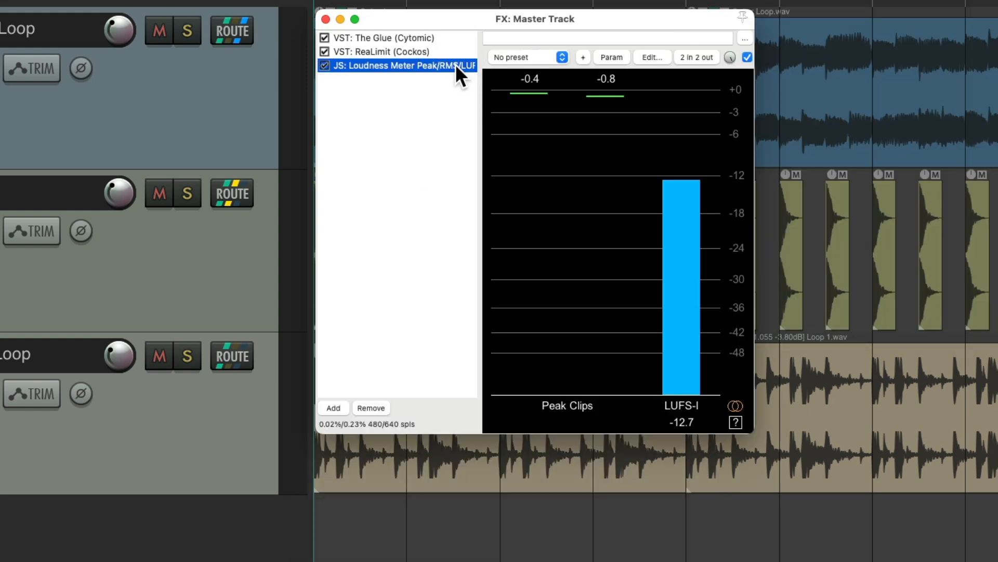
pyautogui.moveTo(567, 205)
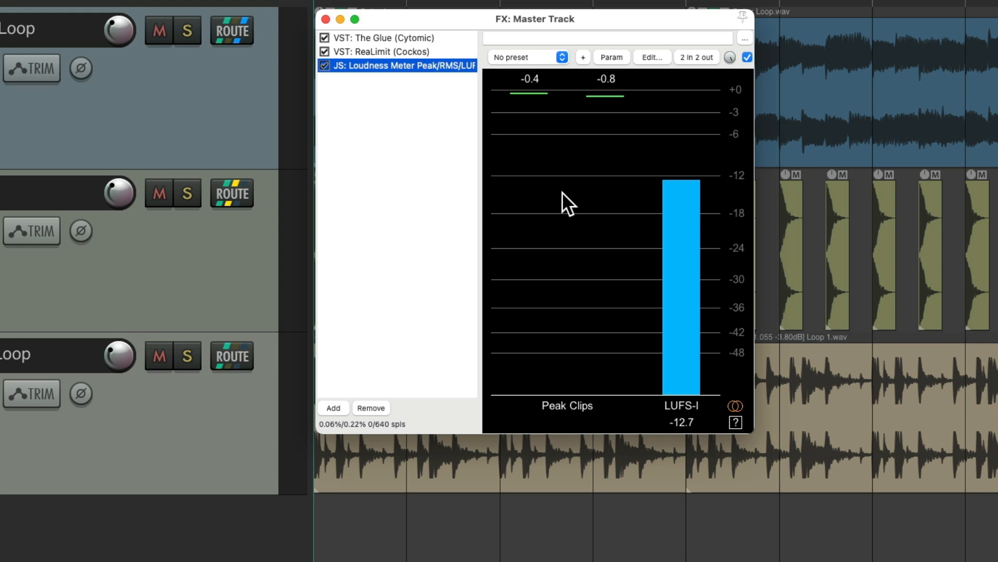
pyautogui.click(325, 19)
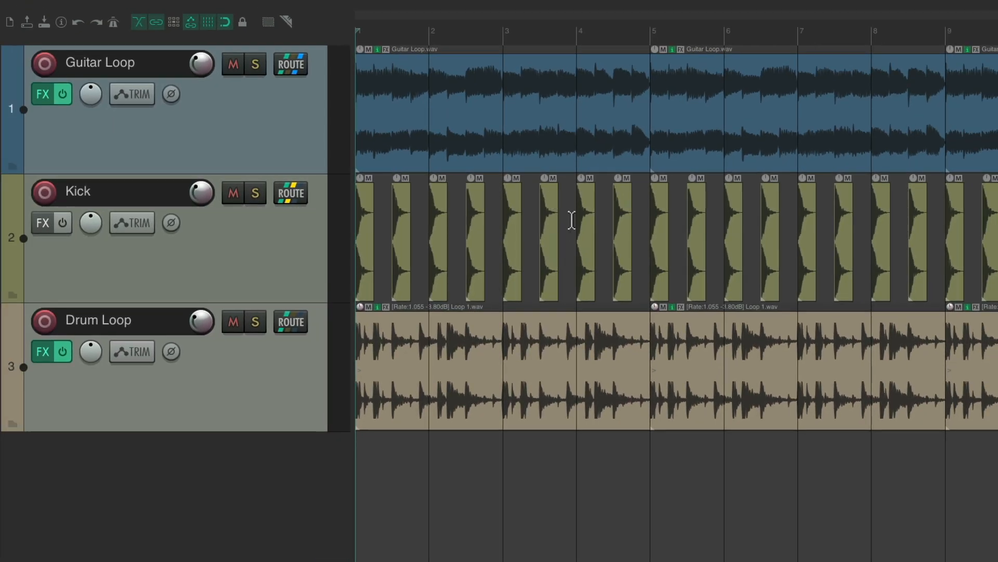
pyautogui.moveTo(589, 247)
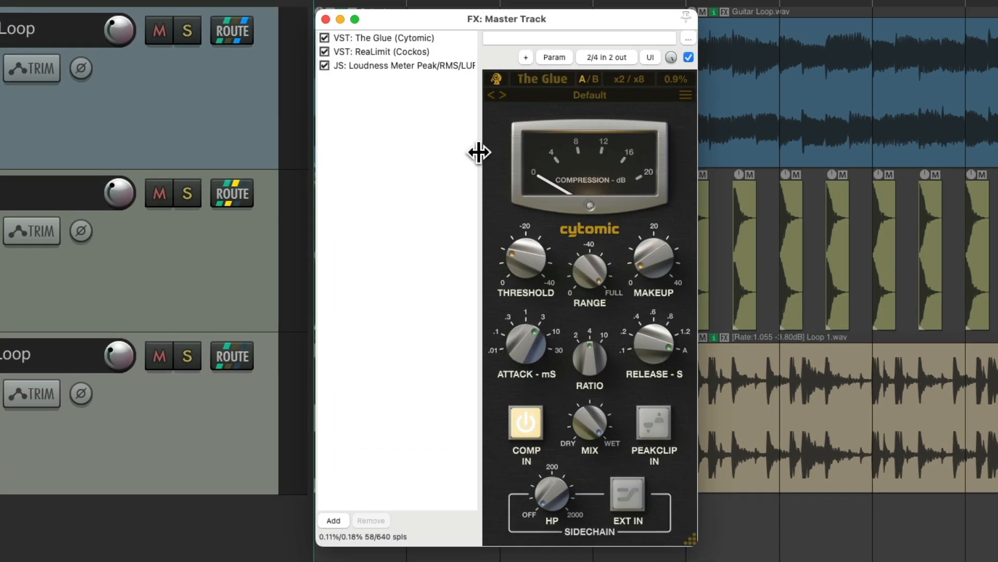
pyautogui.moveTo(513, 209)
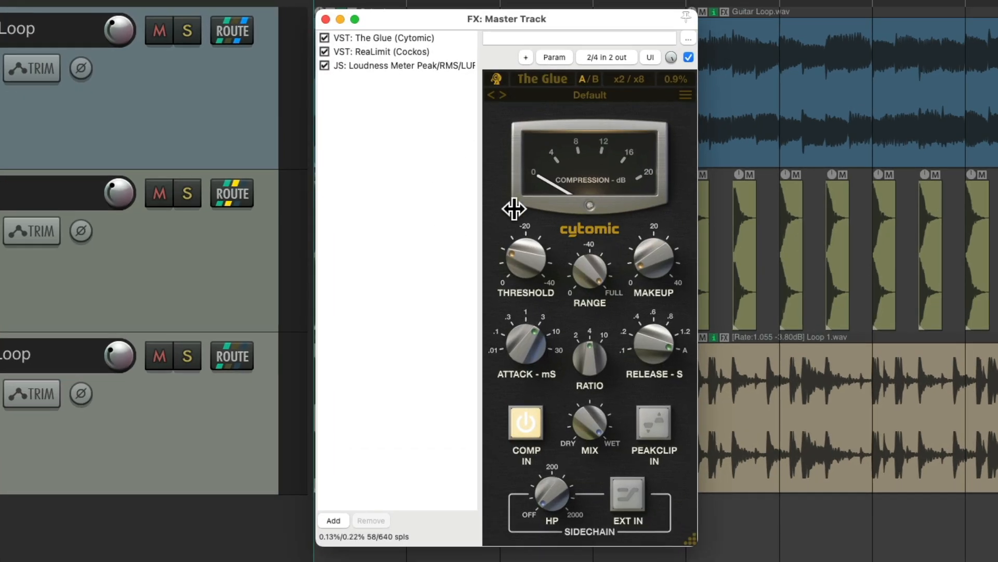
pyautogui.click(324, 19)
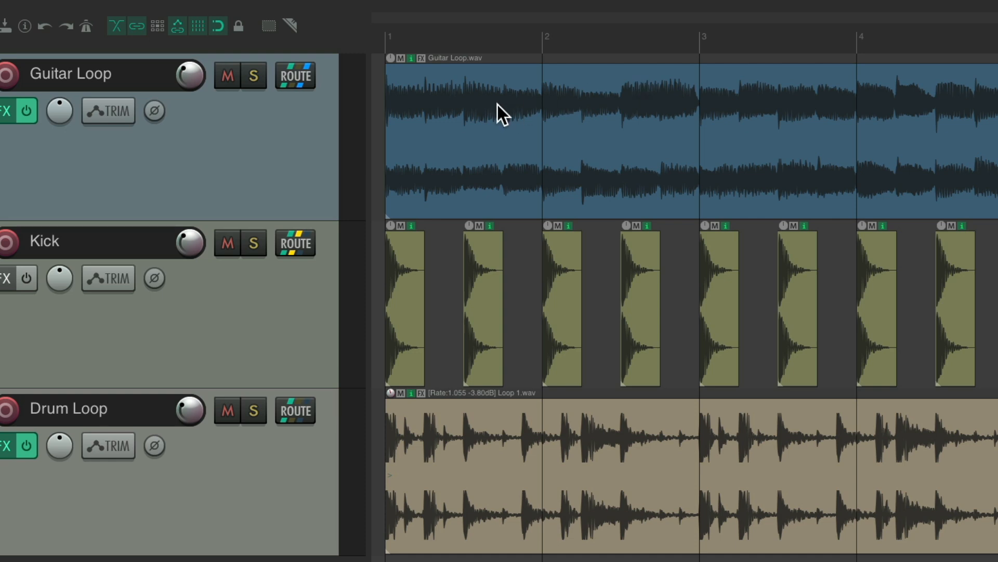
pyautogui.moveTo(584, 118)
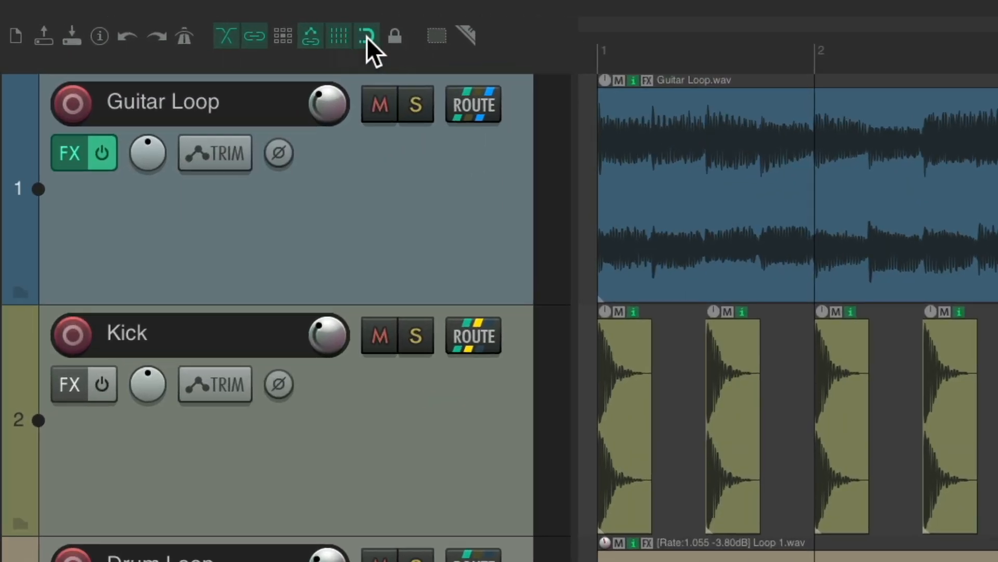
pyautogui.click(366, 36)
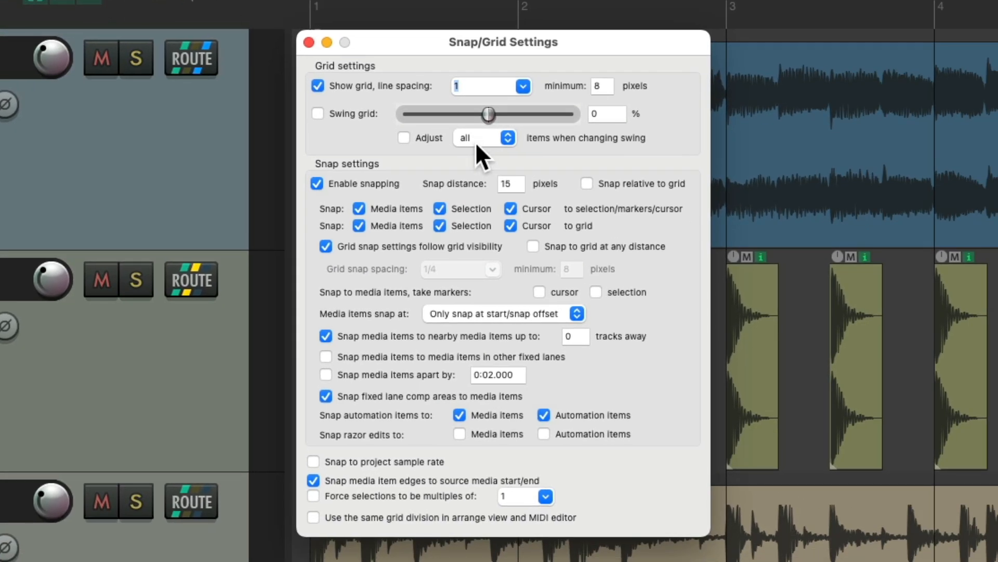
pyautogui.moveTo(548, 162)
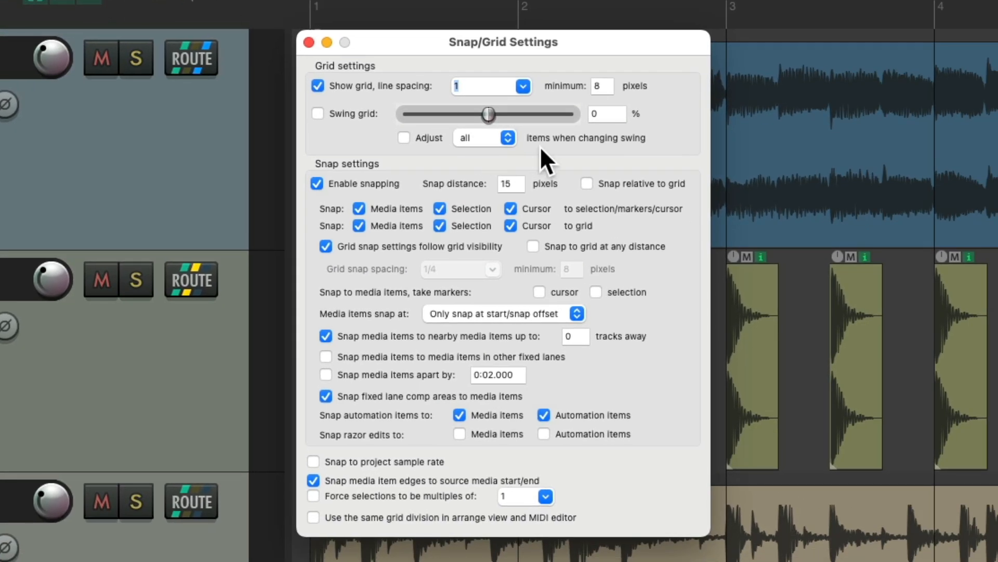
pyautogui.click(523, 86)
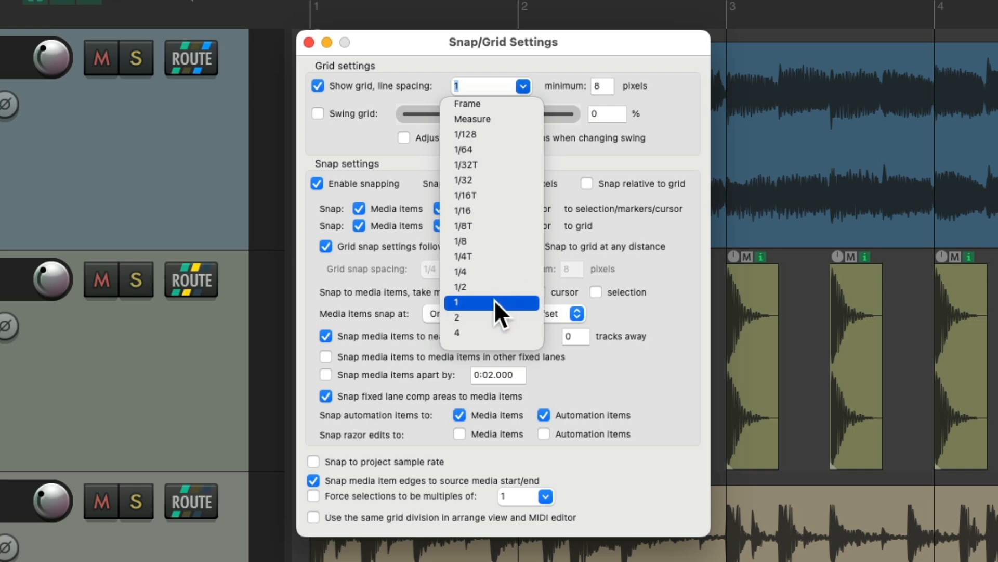
pyautogui.moveTo(491, 287)
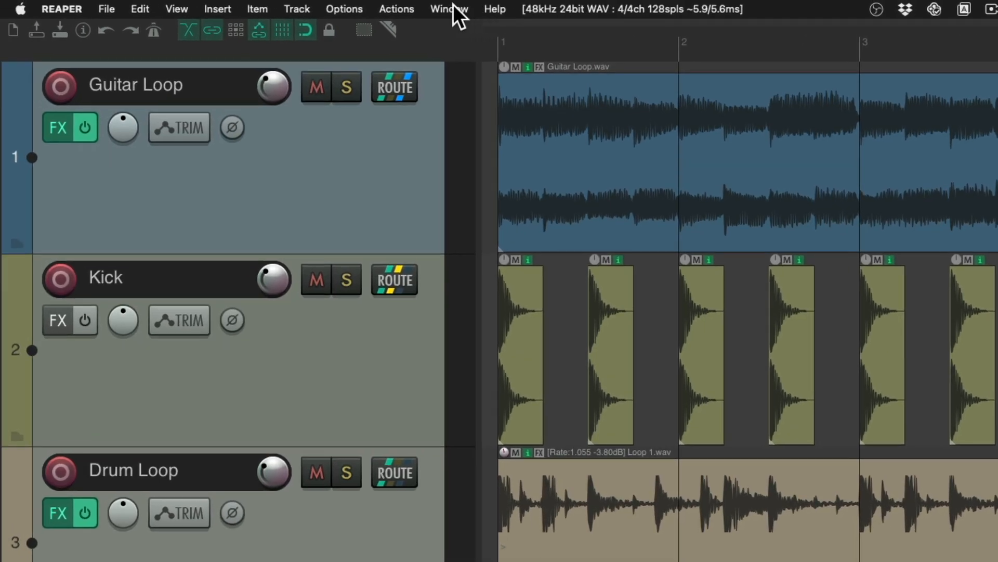
# - Filter the action list by 'grid' and scroll through the Grid: Set and Adjust actions
pyautogui.click(396, 8)
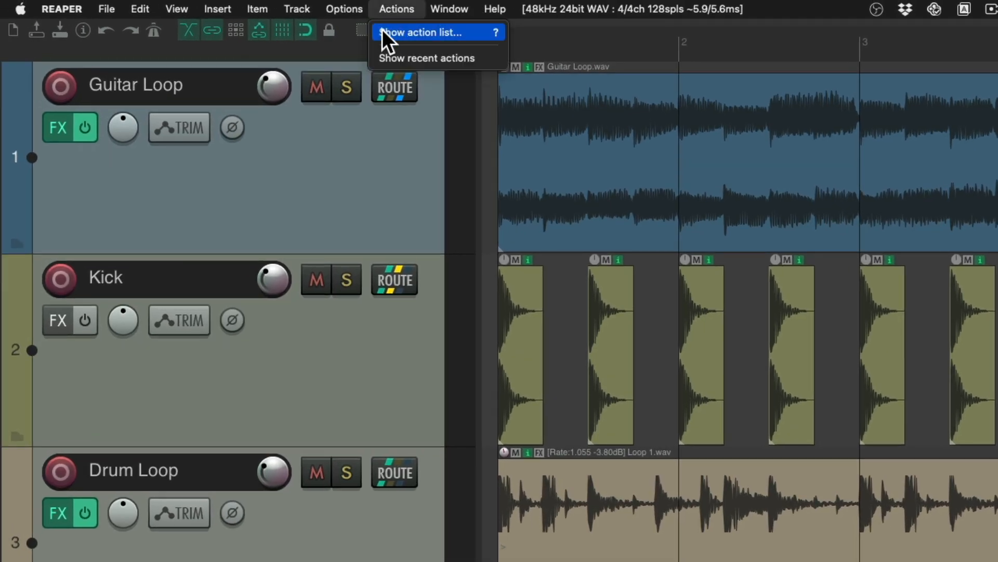
pyautogui.click(427, 32)
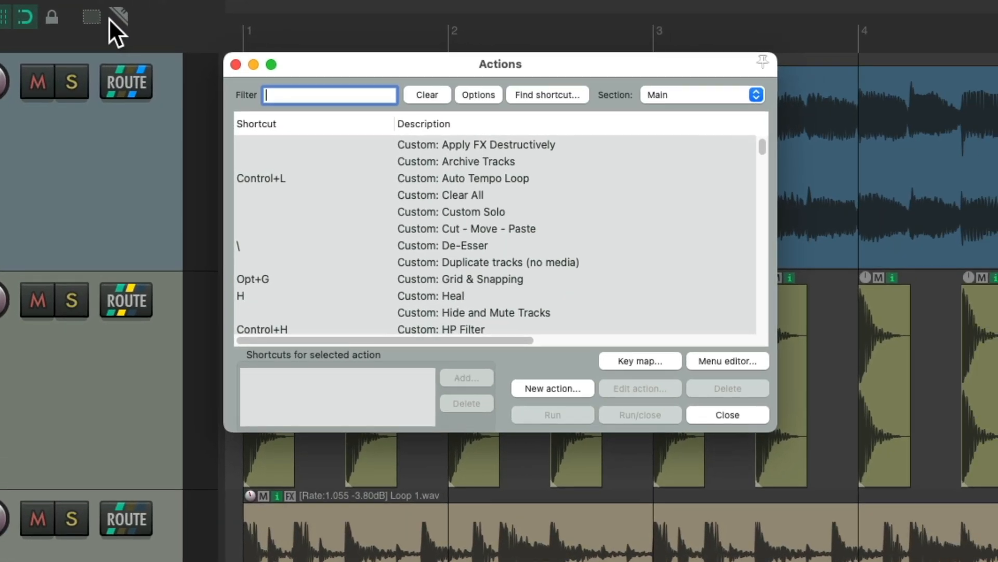
pyautogui.write('grid')
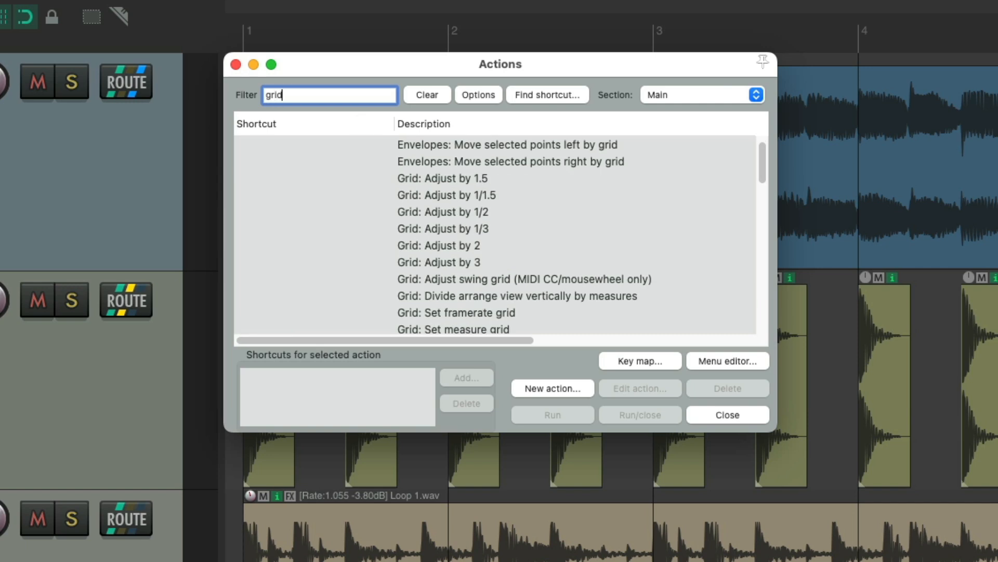
pyautogui.scroll(-3)
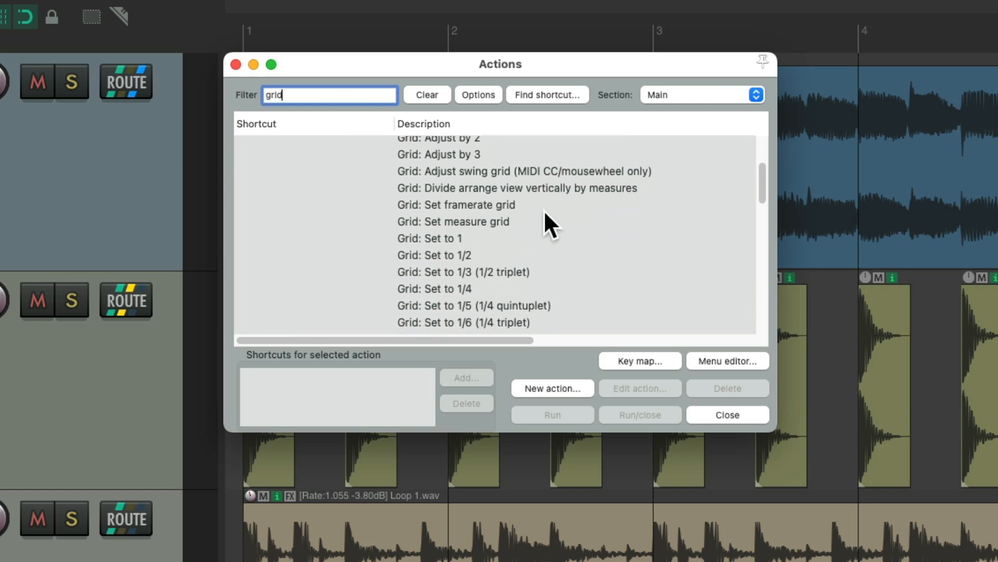
pyautogui.scroll(-3)
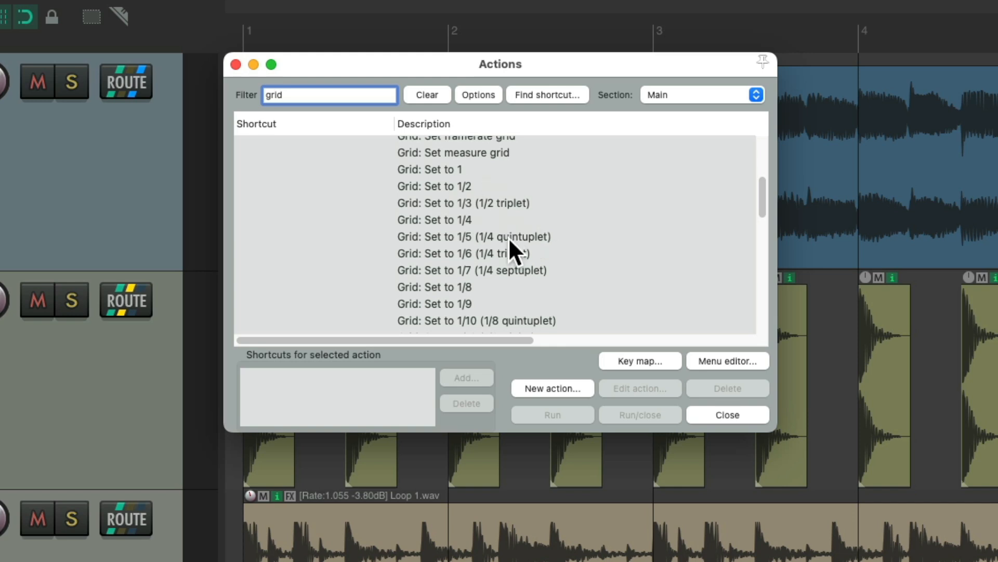
pyautogui.click(329, 94)
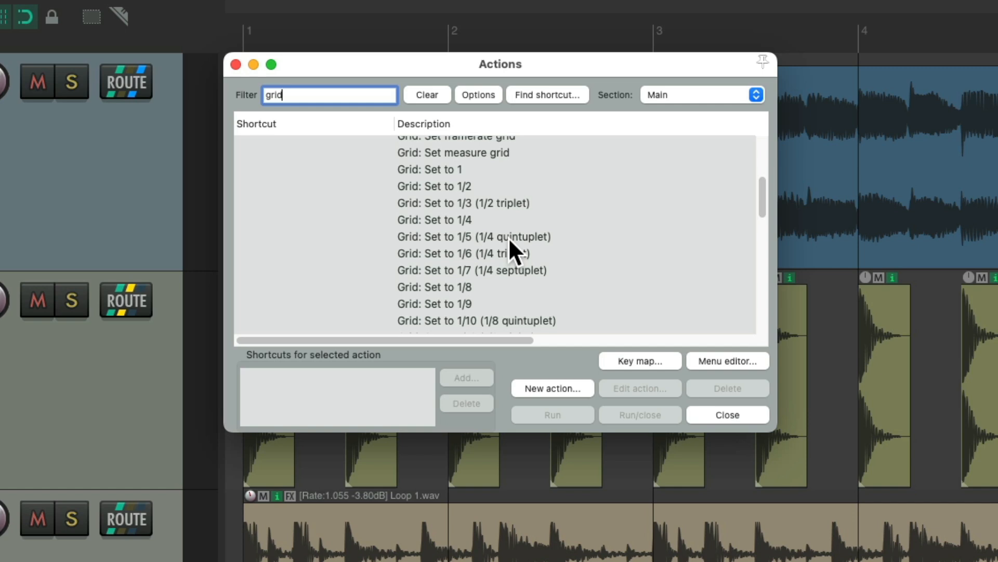
pyautogui.moveTo(522, 252)
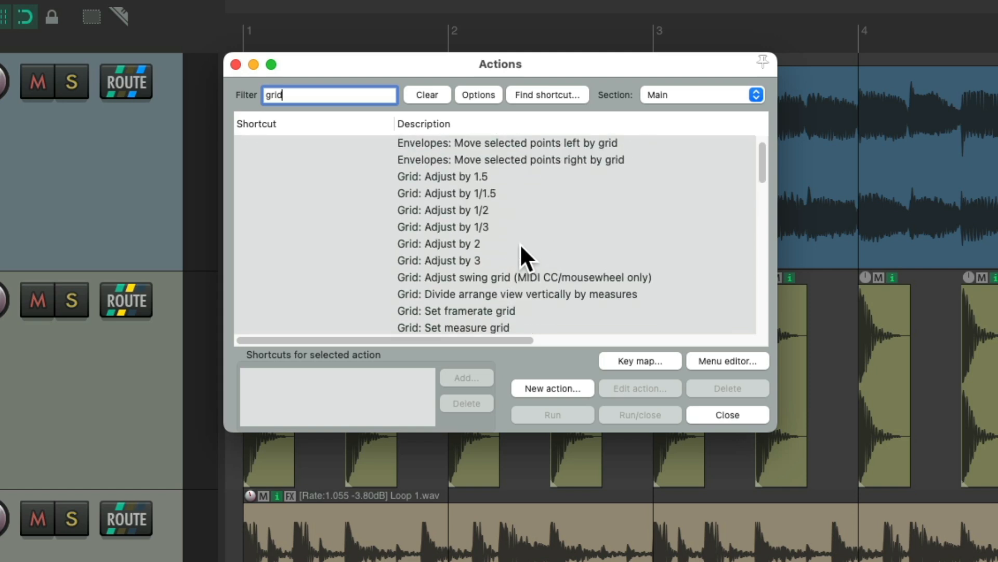
pyautogui.moveTo(509, 248)
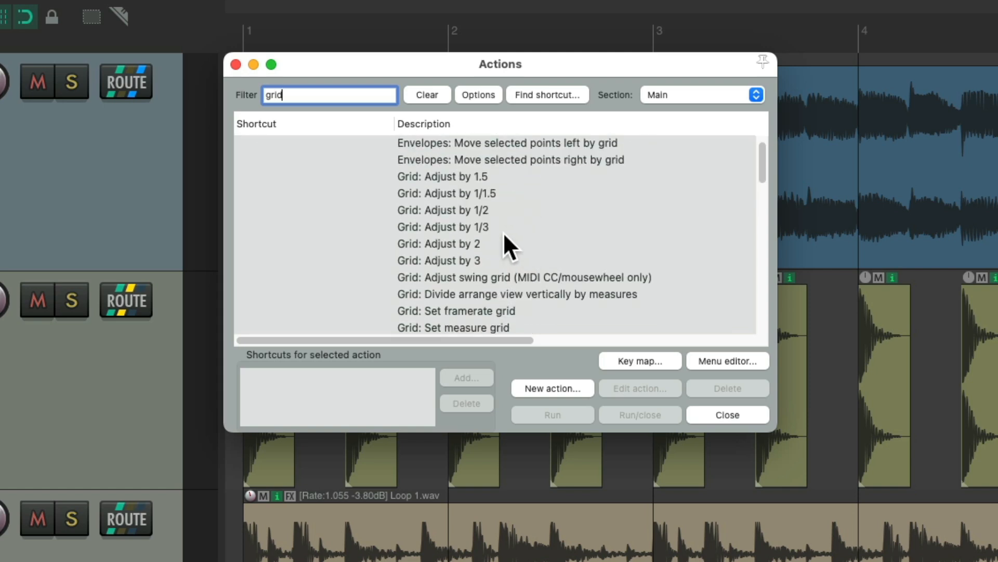
# - Add Ctrl+Page Down to Grid: Adjust by 1/2 and Ctrl+Page Up to Adjust by 2, then close
pyautogui.click(442, 210)
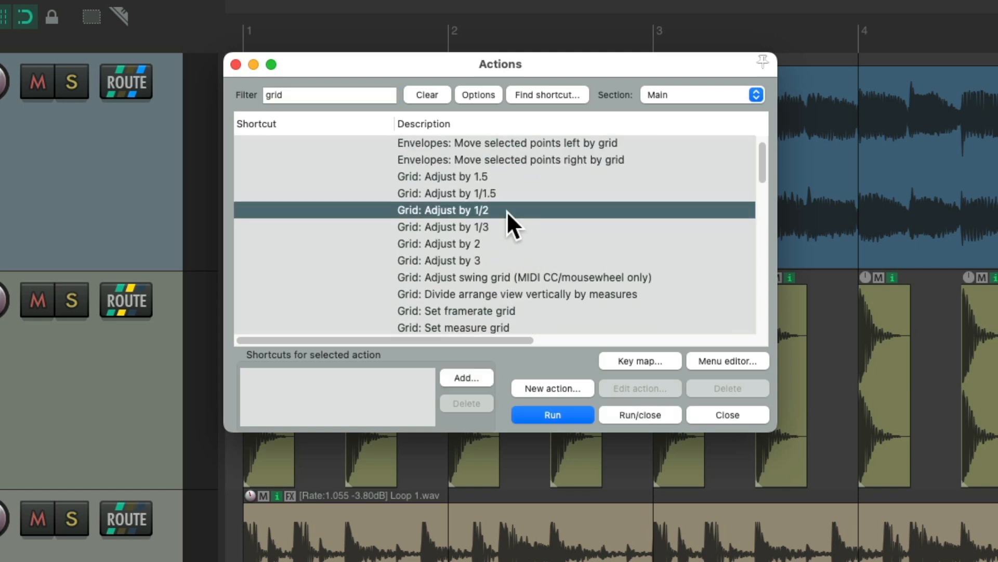
pyautogui.click(437, 243)
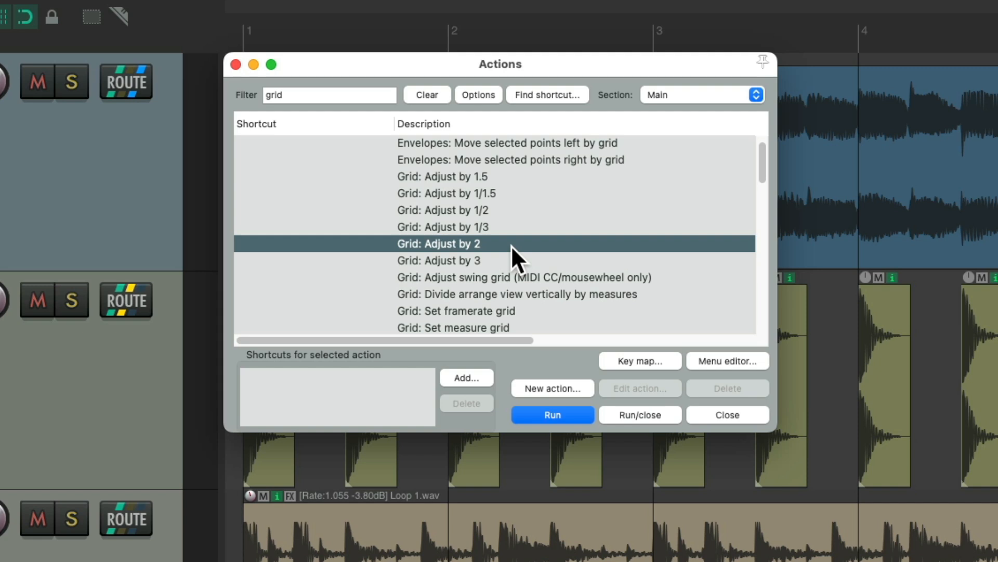
pyautogui.moveTo(522, 239)
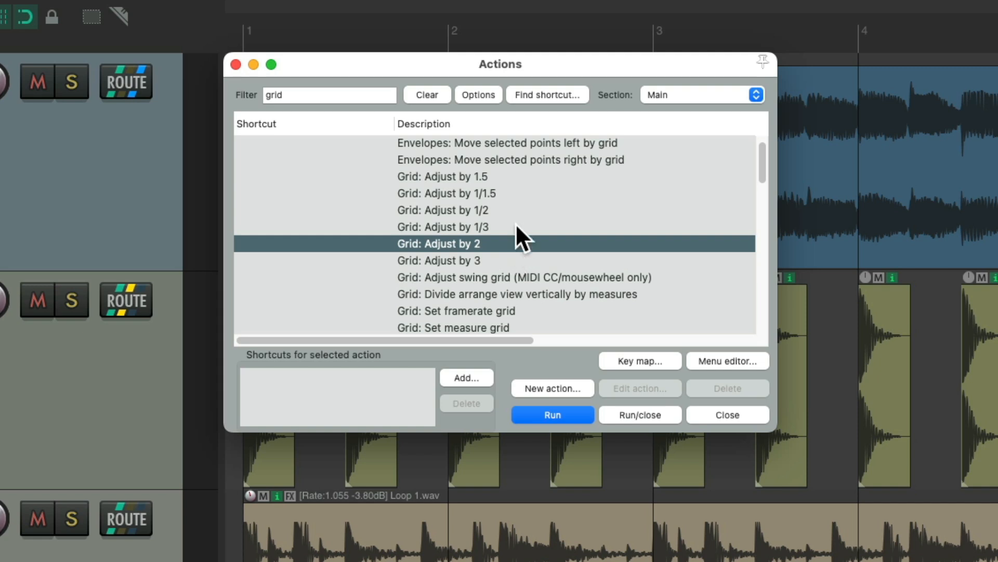
pyautogui.click(466, 377)
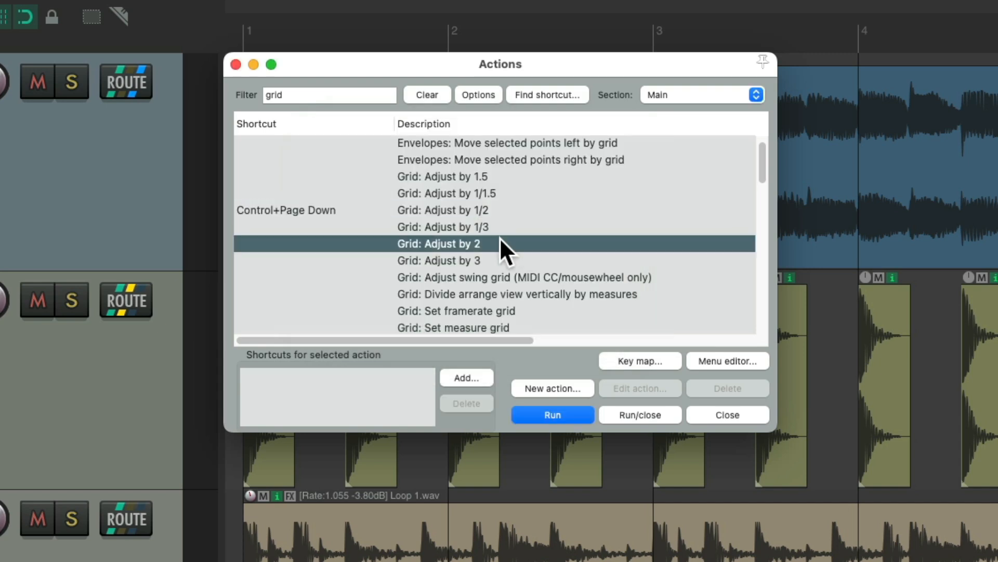
pyautogui.click(465, 377)
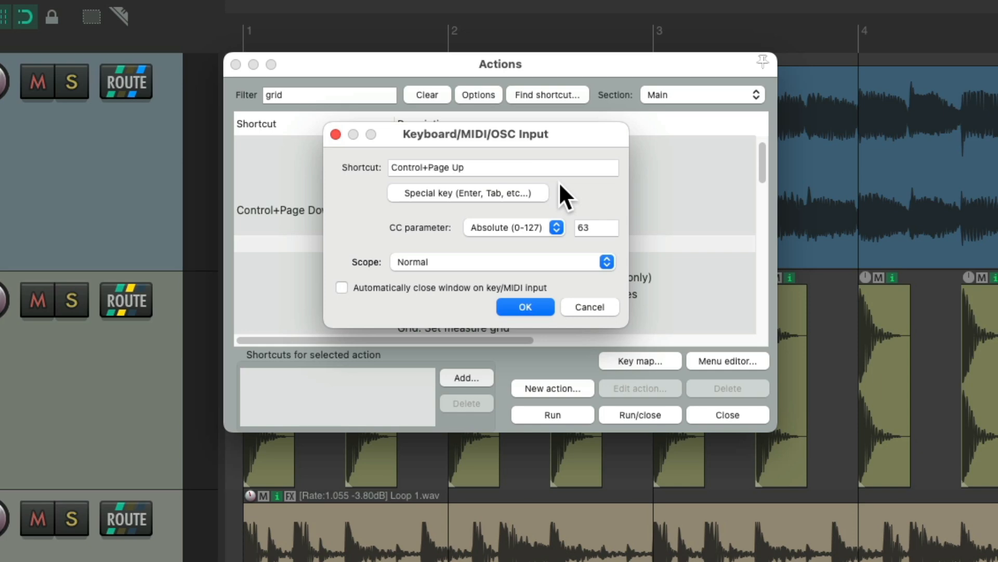
pyautogui.click(524, 306)
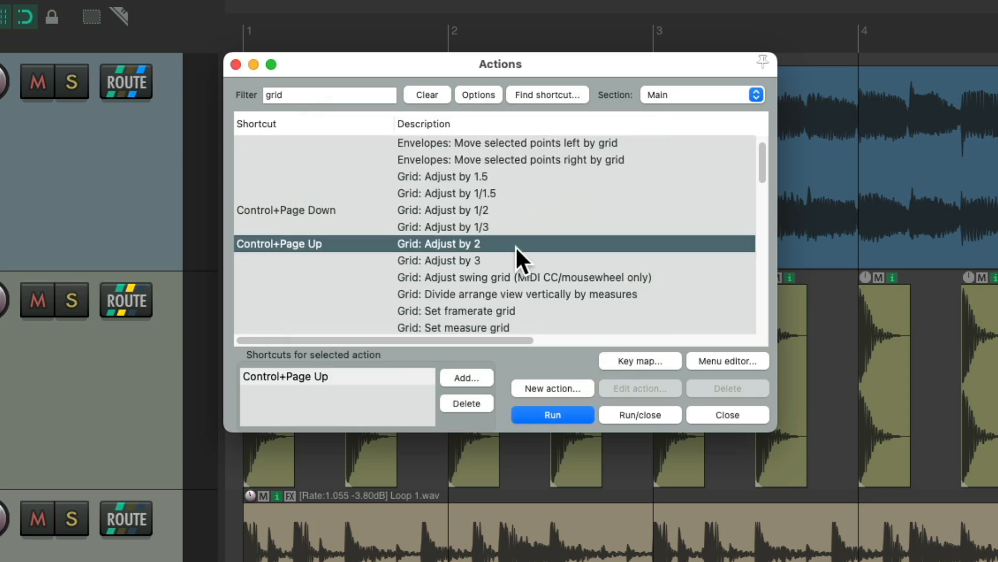
pyautogui.click(726, 414)
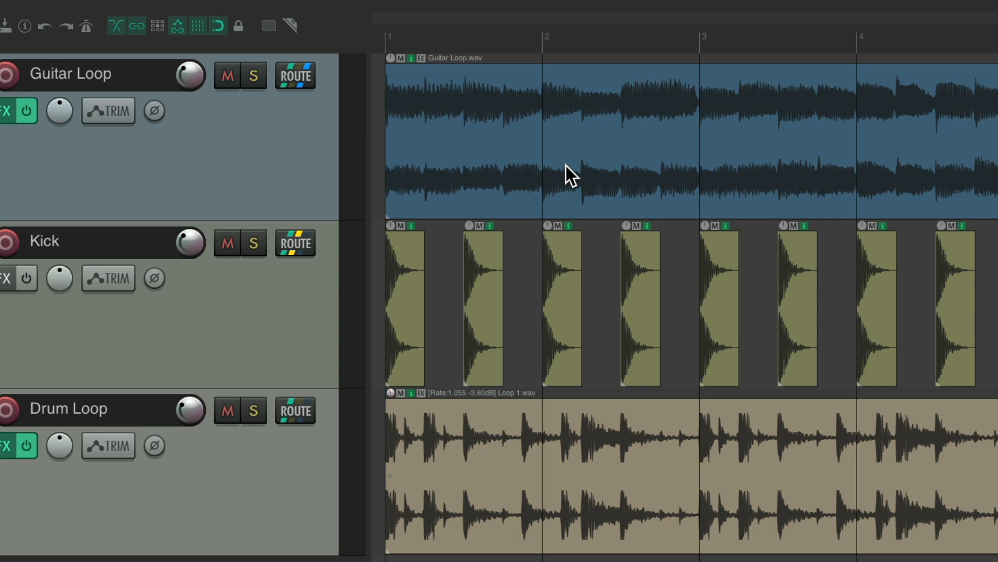
pyautogui.moveTo(598, 128)
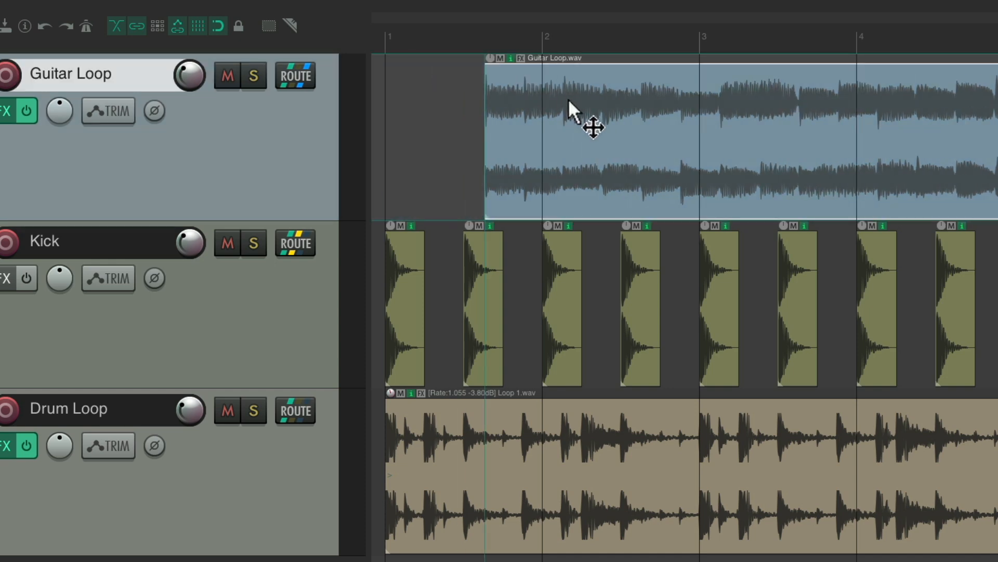
pyautogui.moveTo(592, 125); pyautogui.dragTo(519, 125)
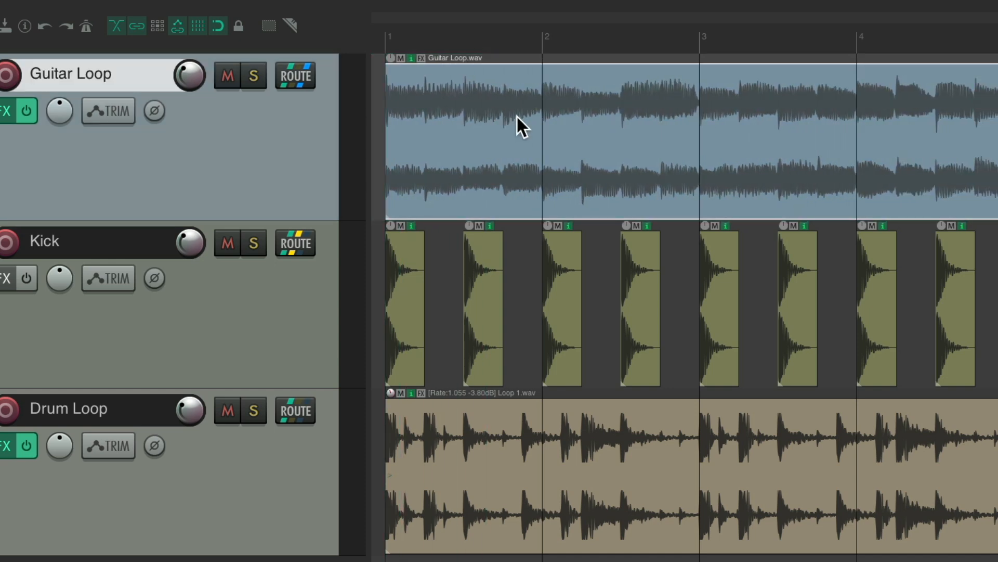